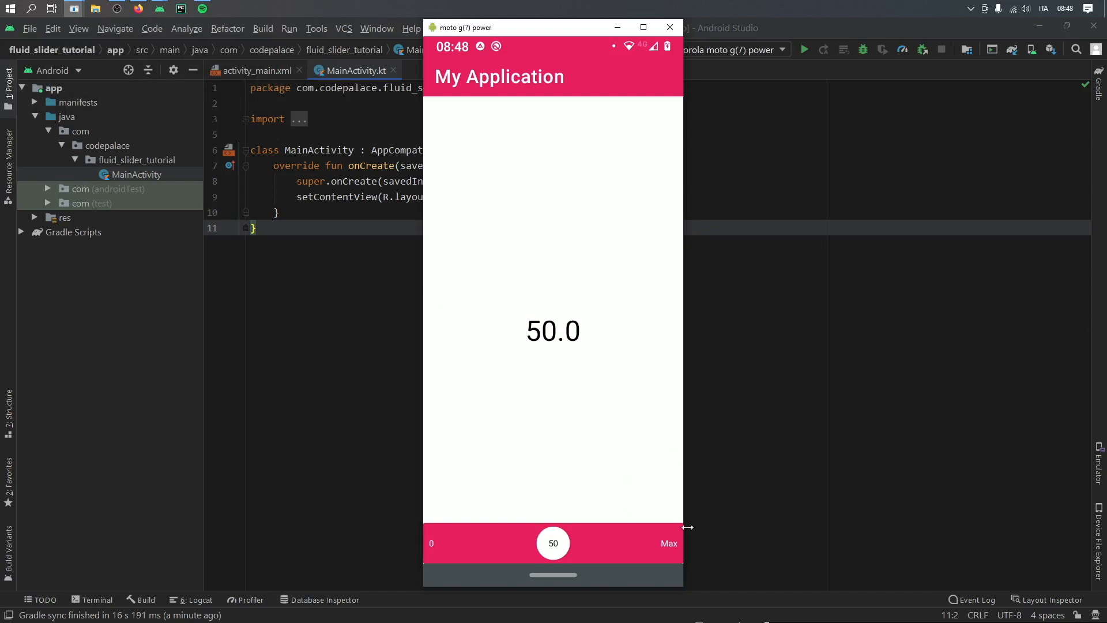
{"action": "mouse_move", "coordinate": [598, 533]}
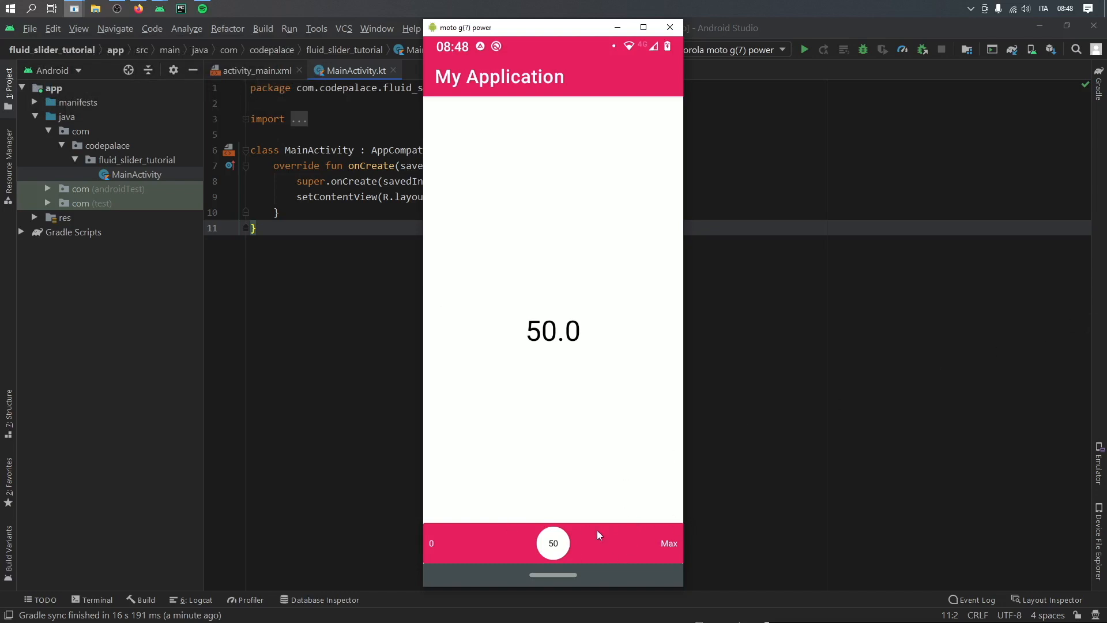
{"action": "mouse_move", "coordinate": [585, 538]}
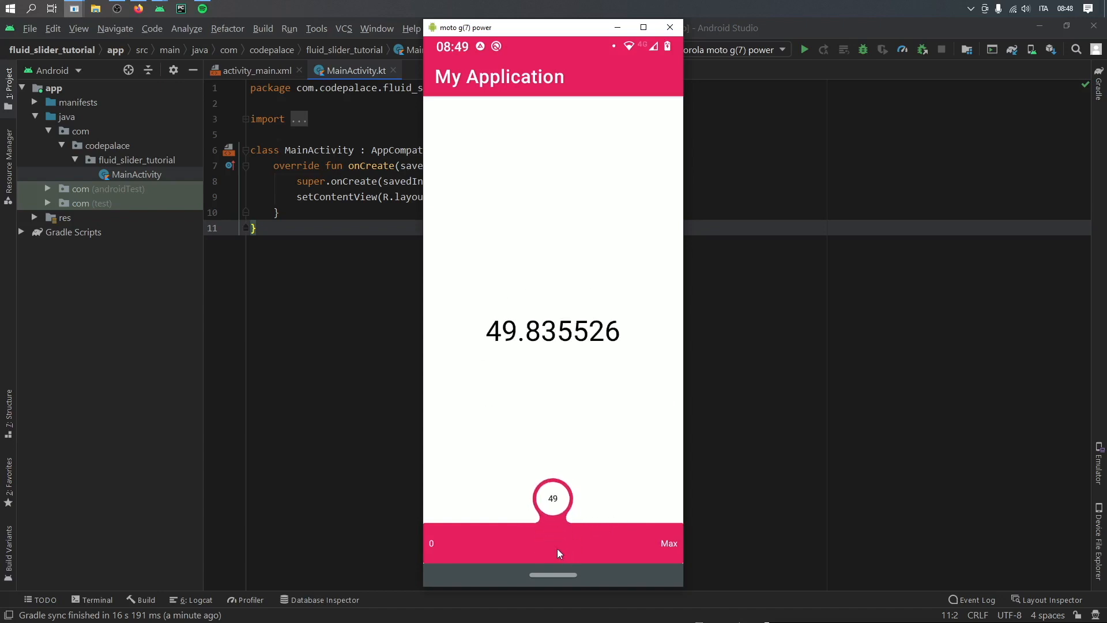
Step: Preview the finished app by dragging the FluidSlider through values around 9, 56, 0, 17, 82 and 89
{"action": "left_click_drag", "start_coordinate": [553, 498], "coordinate": [463, 498]}
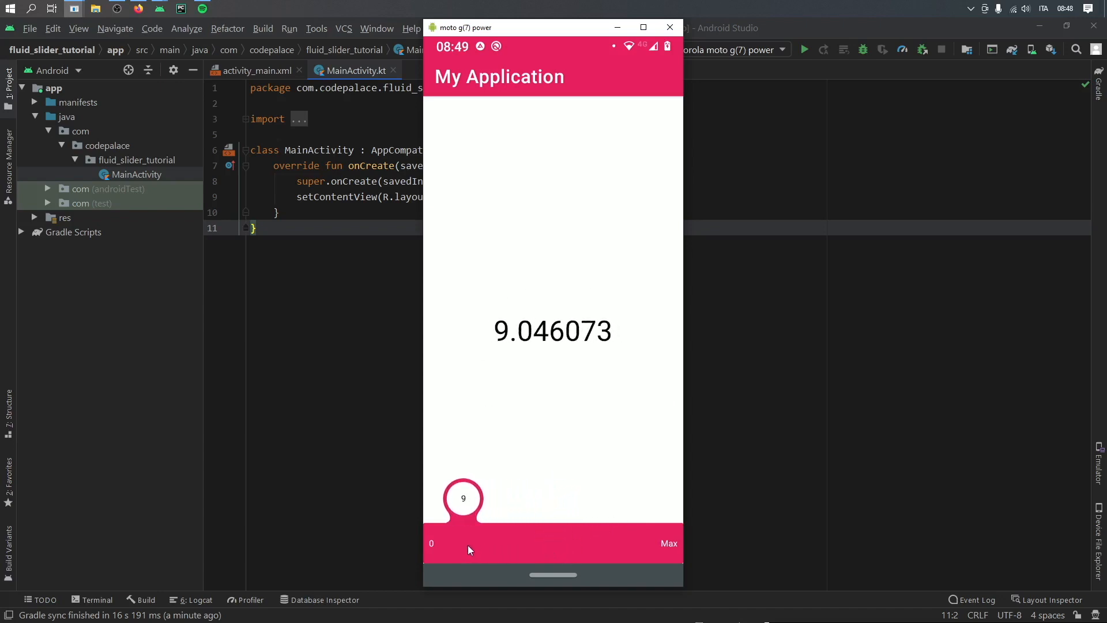
{"action": "left_click_drag", "start_coordinate": [464, 498], "coordinate": [568, 498]}
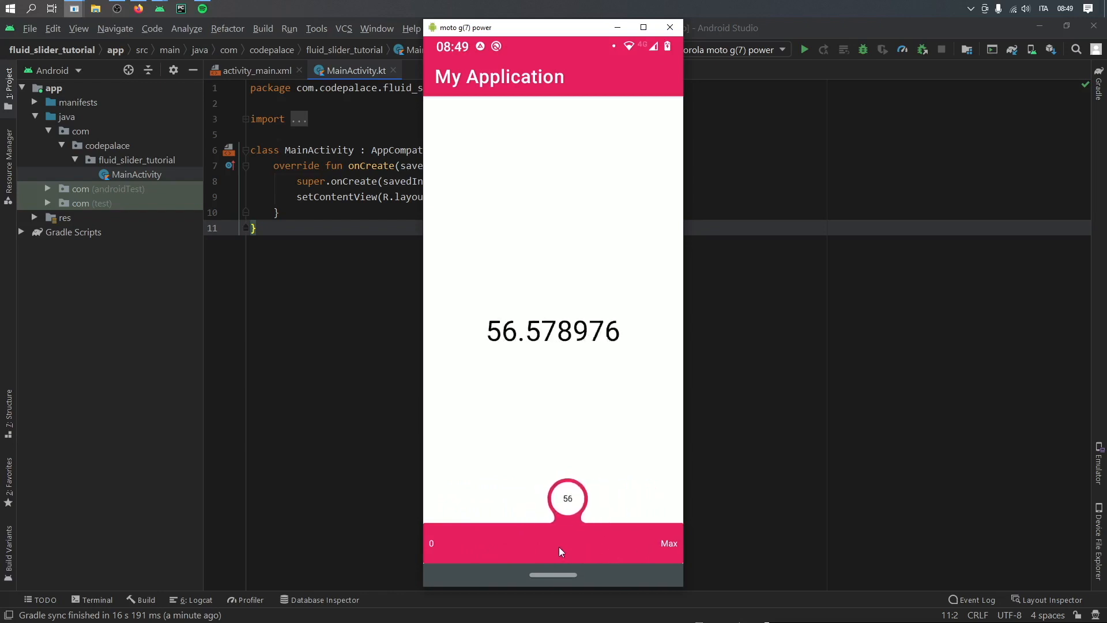
{"action": "left_click_drag", "start_coordinate": [566, 498], "coordinate": [443, 542]}
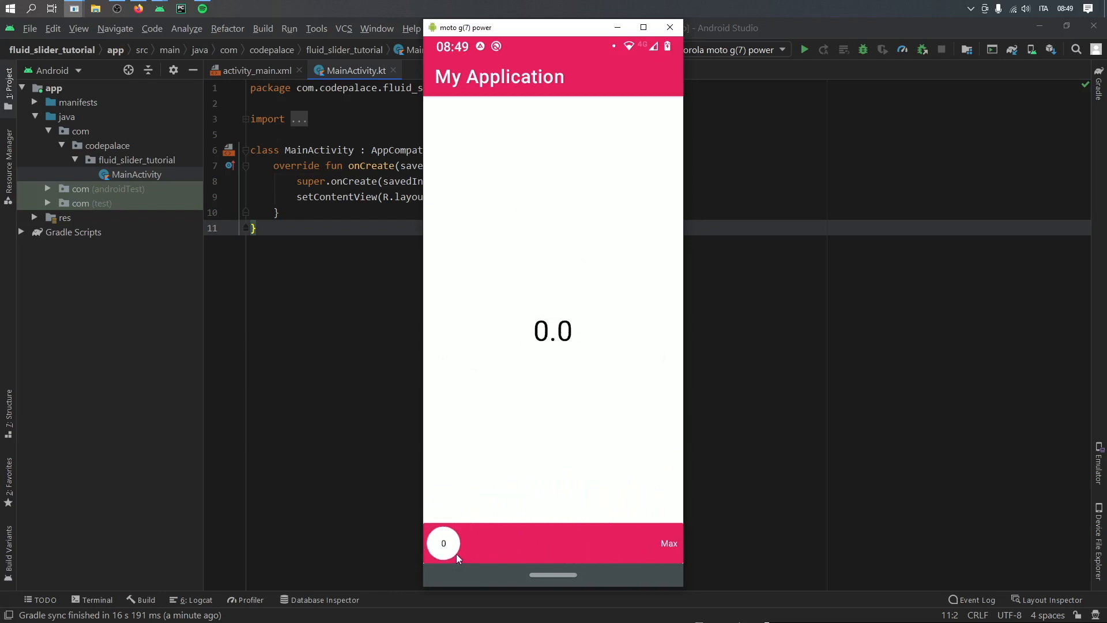
{"action": "left_click_drag", "start_coordinate": [442, 543], "coordinate": [480, 498]}
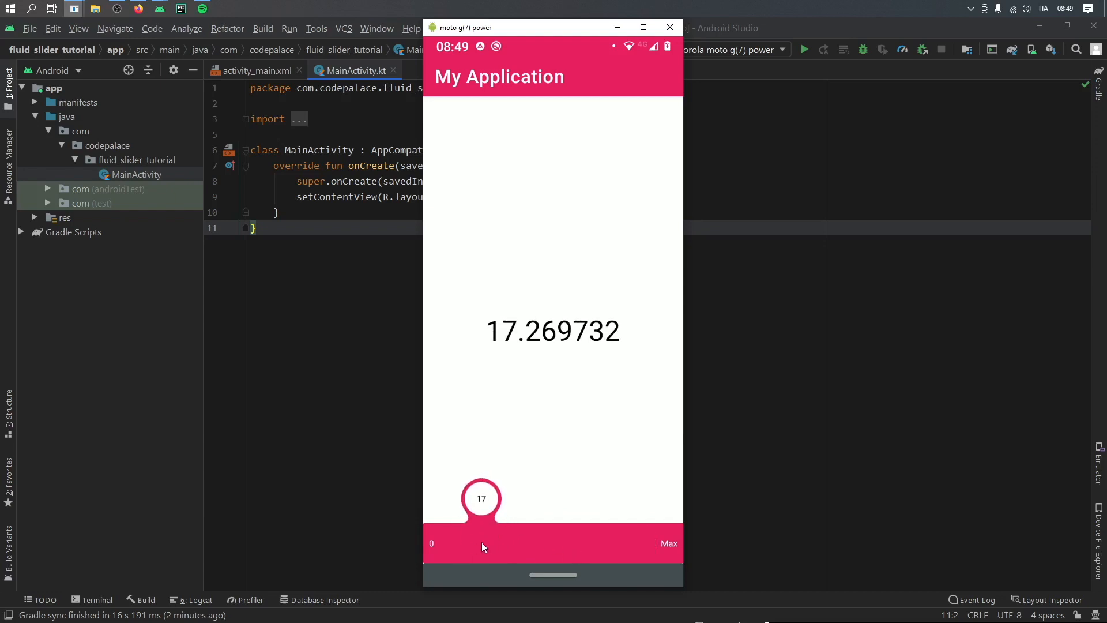
{"action": "left_click_drag", "start_coordinate": [481, 498], "coordinate": [622, 513]}
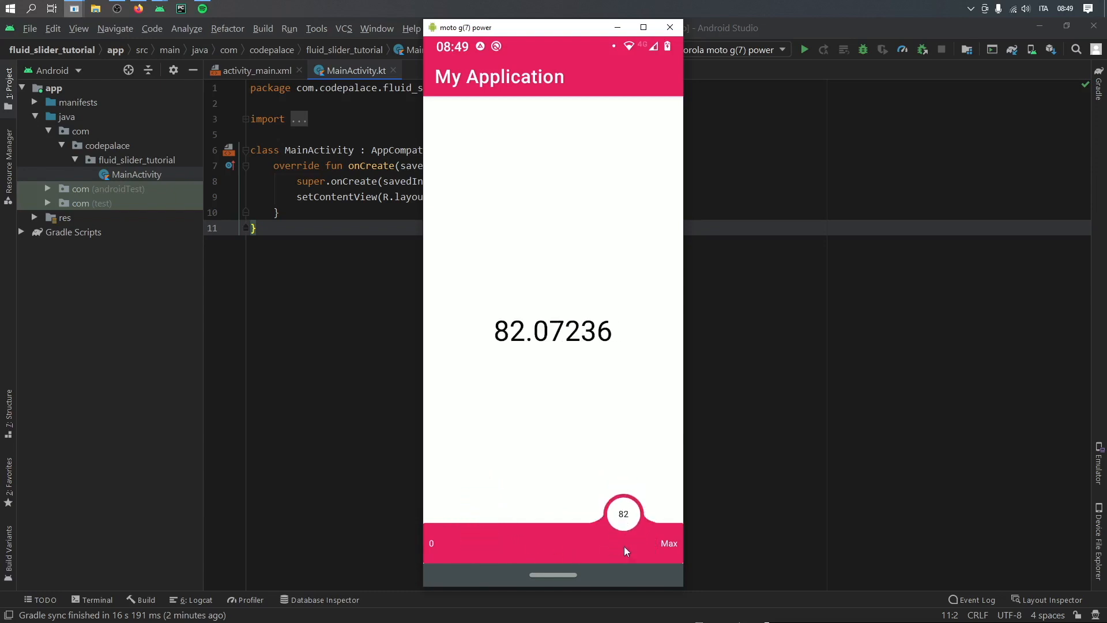
{"action": "left_click_drag", "start_coordinate": [624, 513], "coordinate": [639, 498]}
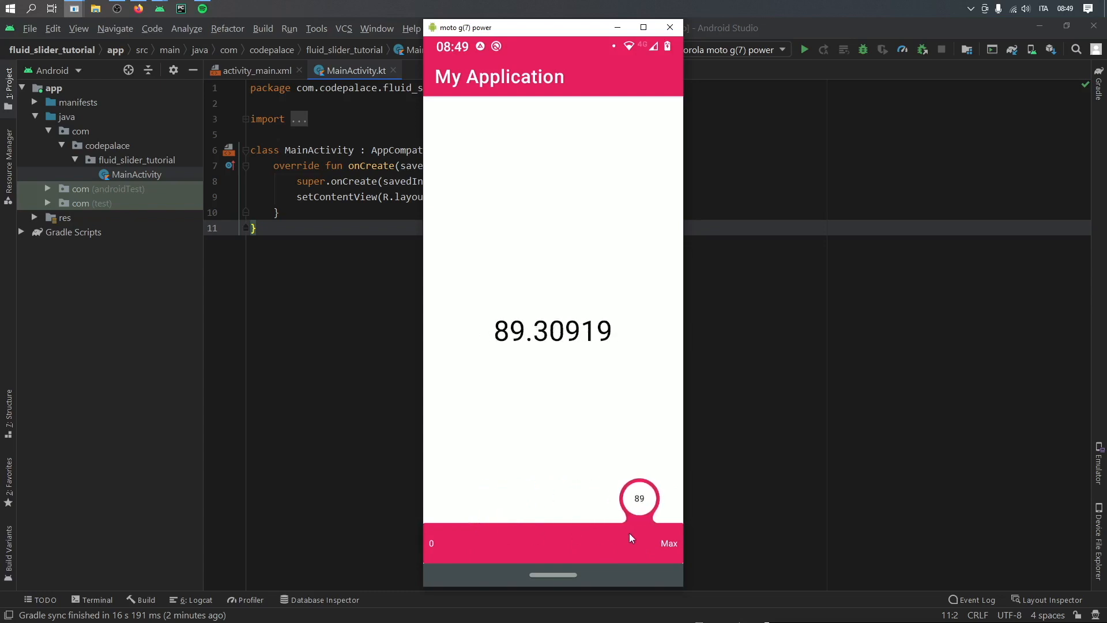
{"action": "left_click_drag", "start_coordinate": [638, 498], "coordinate": [599, 503]}
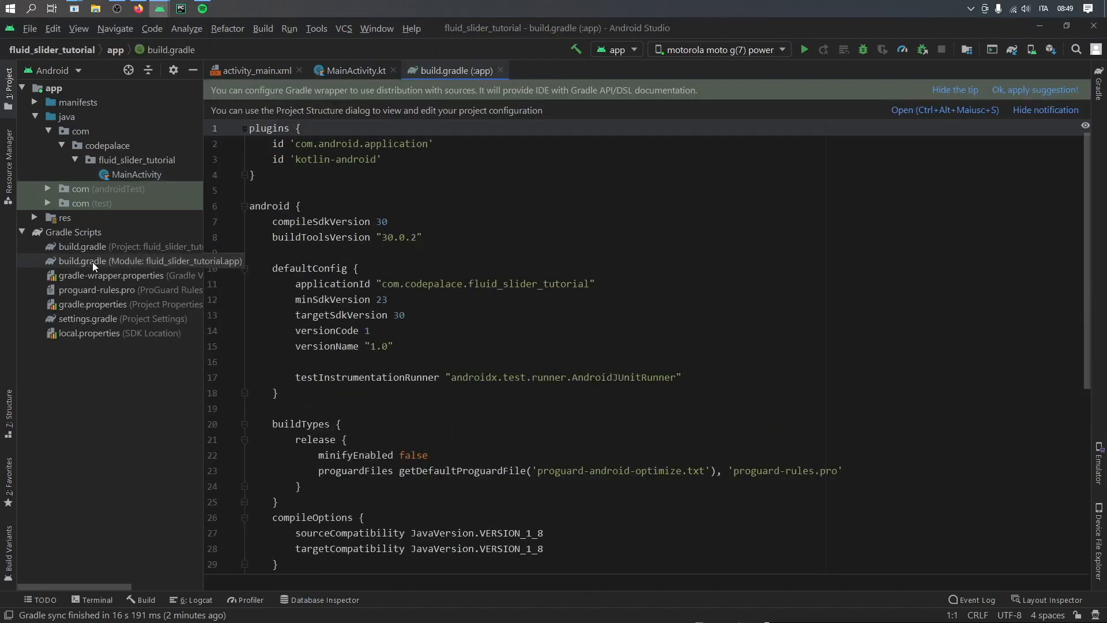
Step: Open build.gradle (Module: app) from Gradle Scripts and show its dependencies block
{"action": "scroll", "scroll_direction": "down", "scroll_amount": 3}
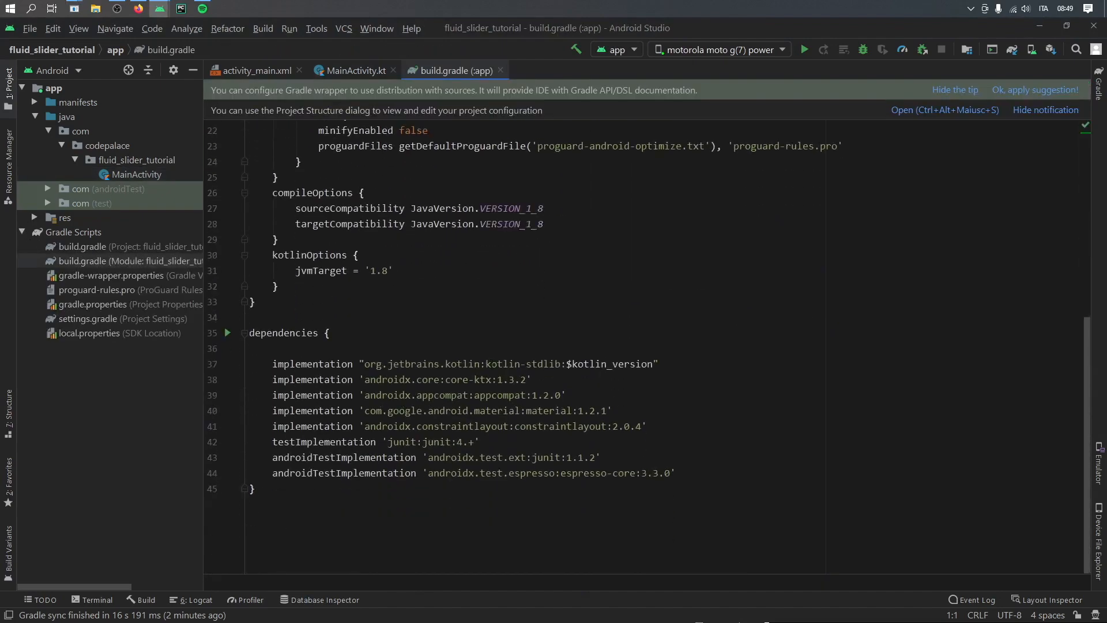
{"action": "double_click", "coordinate": [430, 441]}
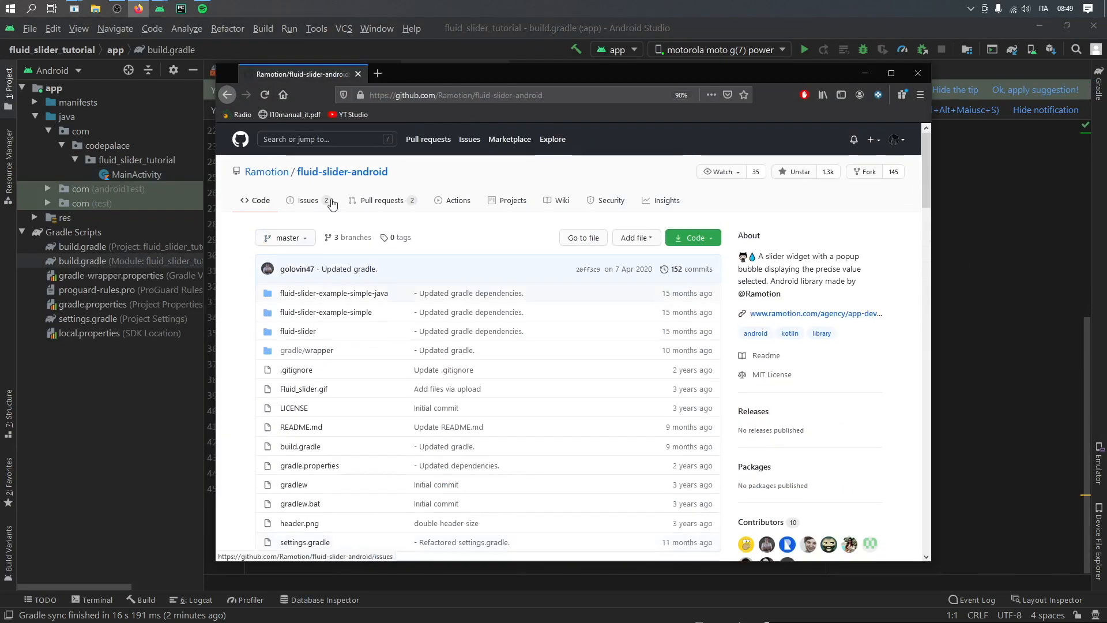
{"action": "mouse_move", "coordinate": [635, 385]}
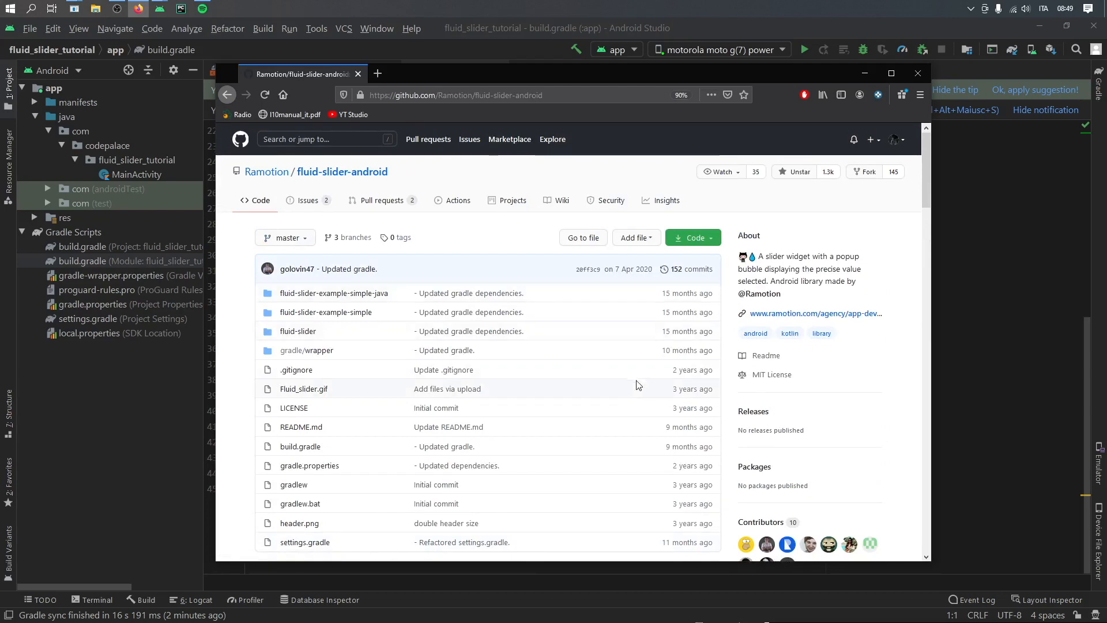
Step: Scroll the fluid-slider-android README down to the Installation section's Gradle implementation line
{"action": "scroll", "scroll_direction": "down", "scroll_amount": 3}
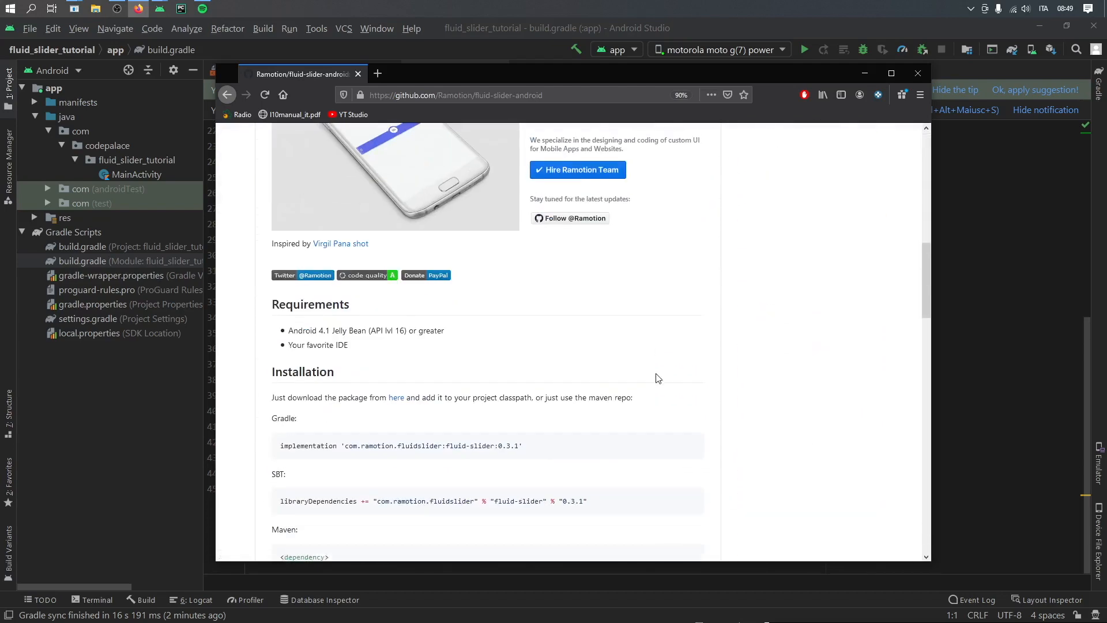
{"action": "scroll", "scroll_direction": "down", "scroll_amount": 3}
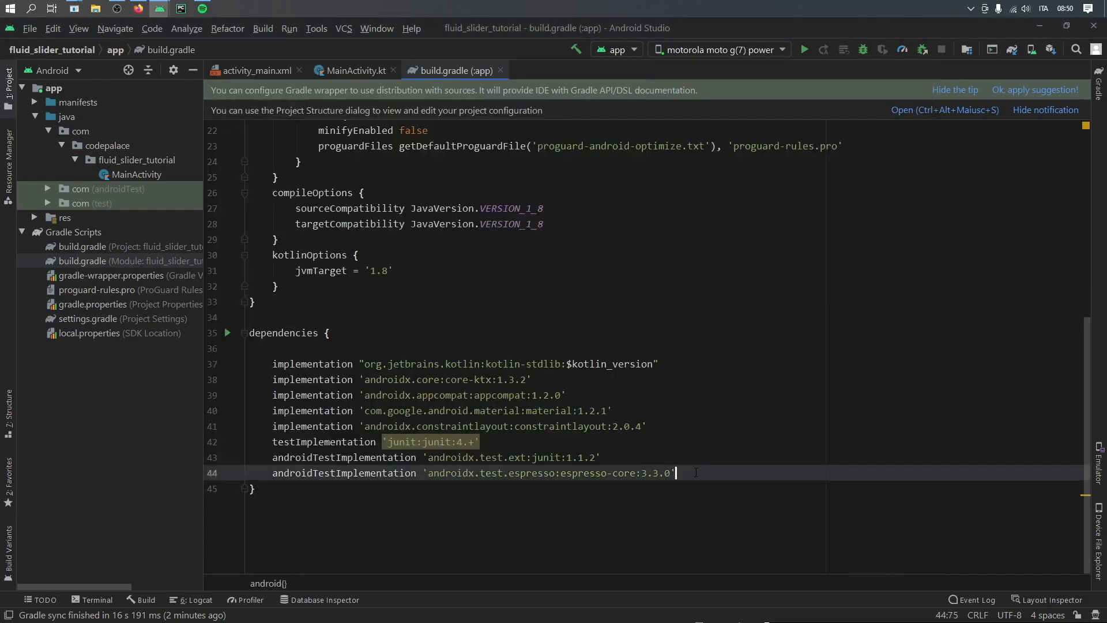
Step: Add implementation 'com.ramotion.fluidslider:fluid-slider:0.3.1', sync Gradle, and open res/layout/activity_main.xml
{"action": "type", "text": "implementation 'com.ramotion.fluidslider:fluid-slider:0.3.1'"}
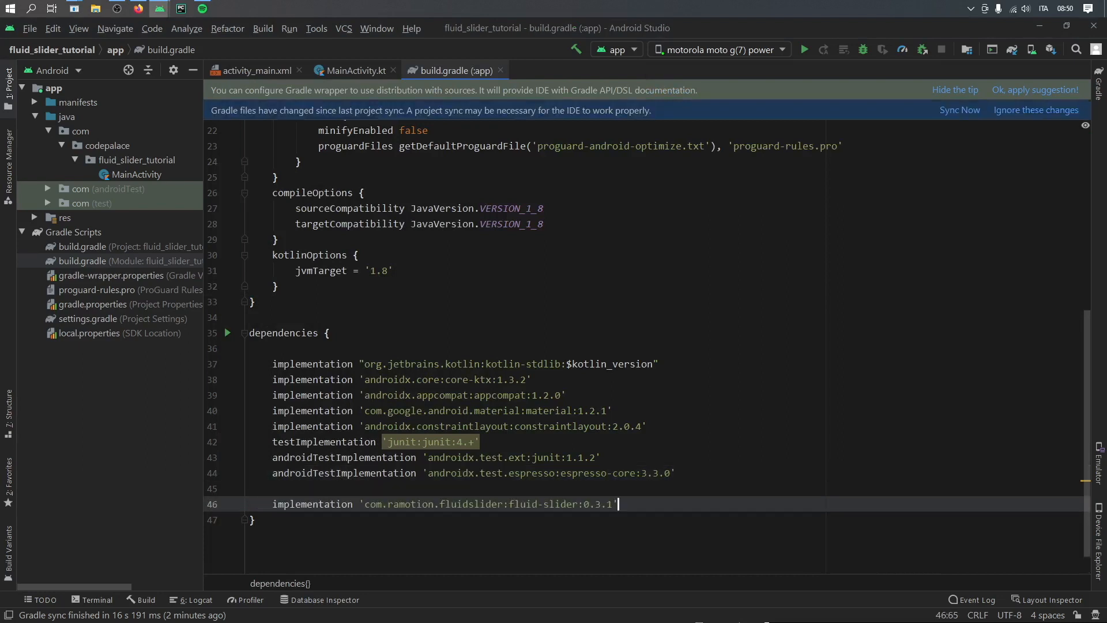
{"action": "mouse_move", "coordinate": [959, 111]}
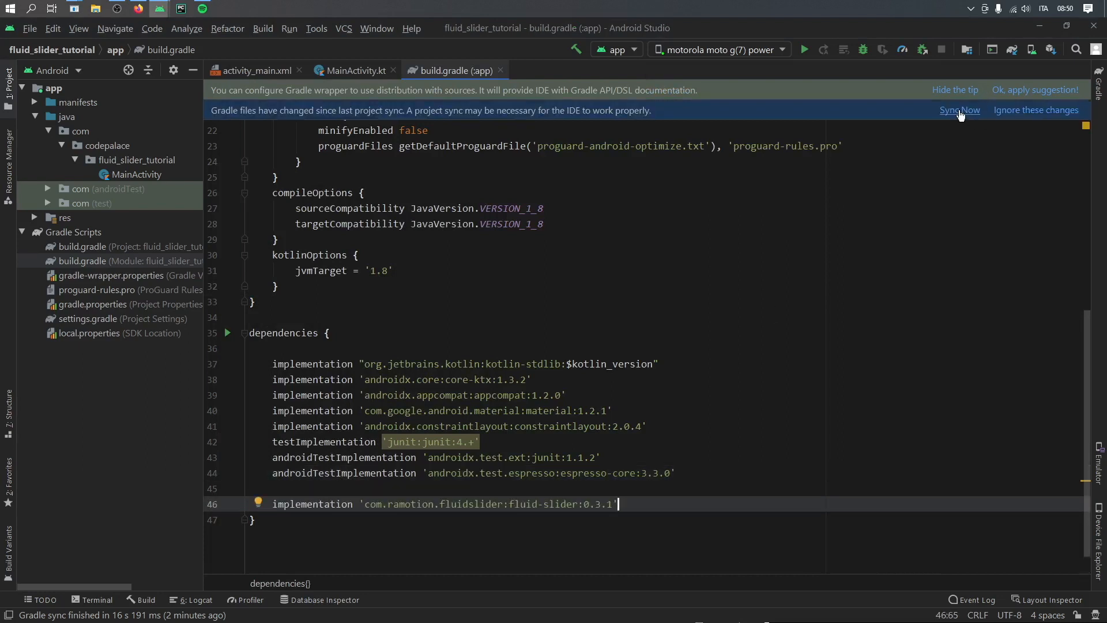
{"action": "left_click", "coordinate": [958, 111]}
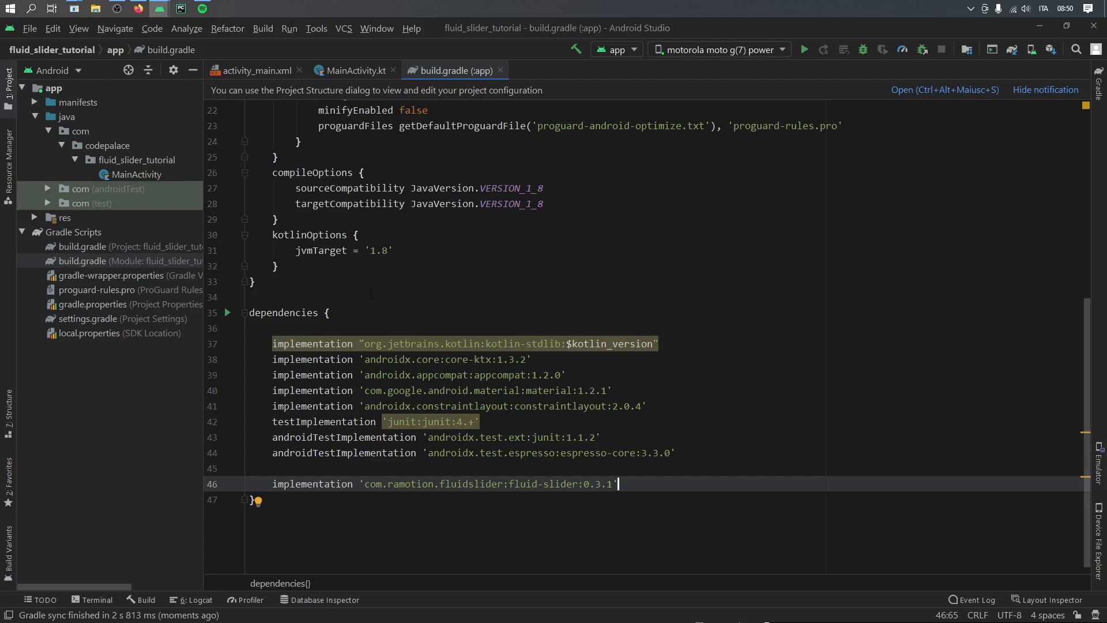
{"action": "left_click", "coordinate": [34, 218]}
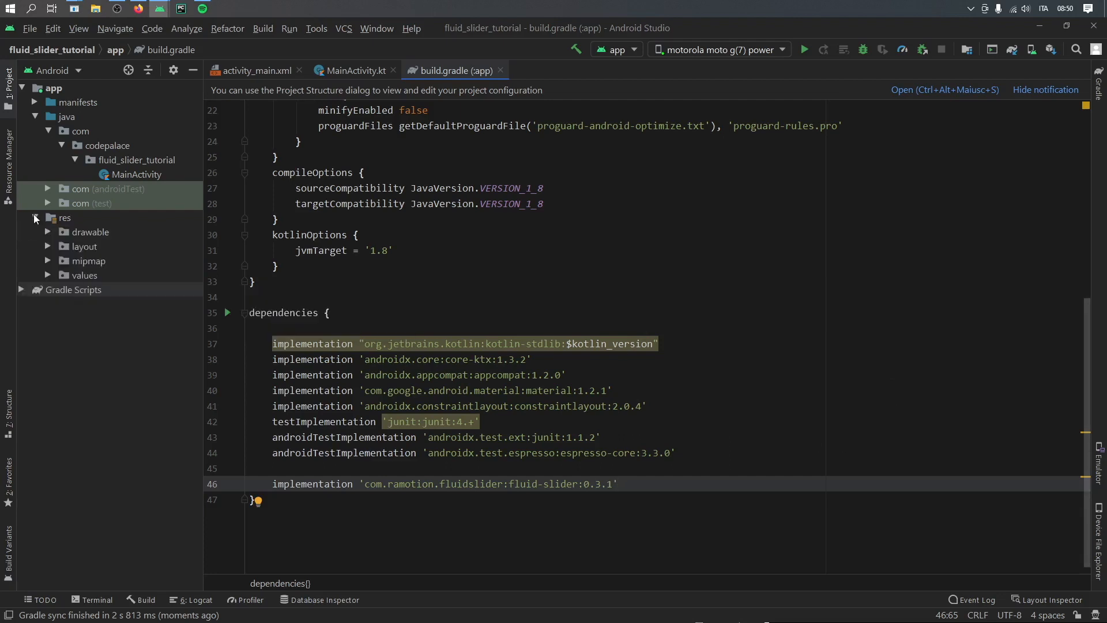
{"action": "left_click", "coordinate": [83, 245]}
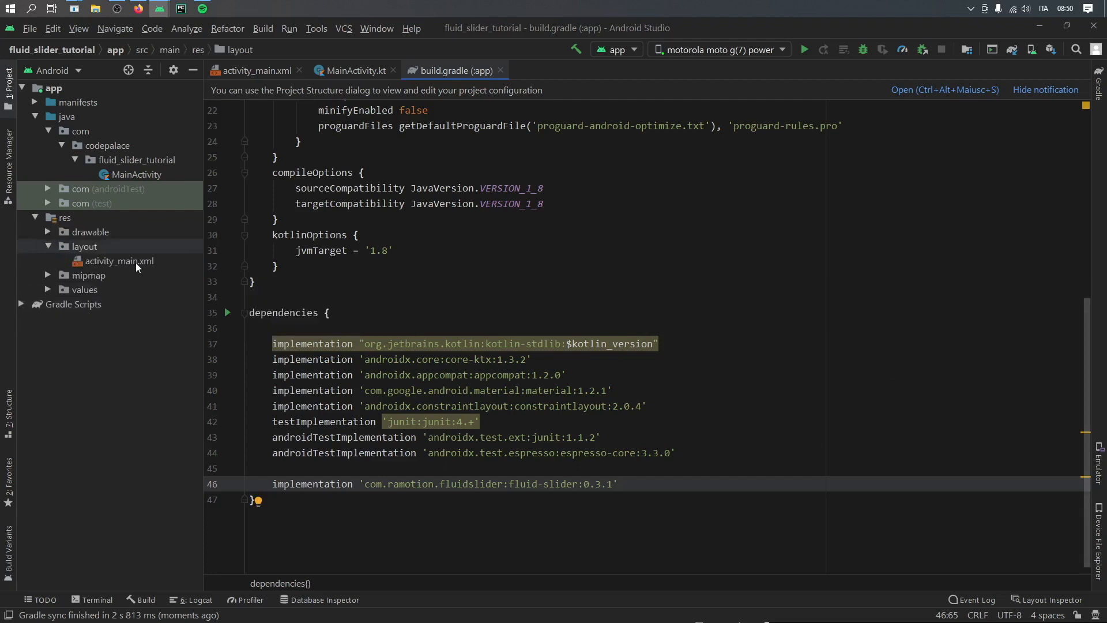
{"action": "left_click", "coordinate": [251, 70]}
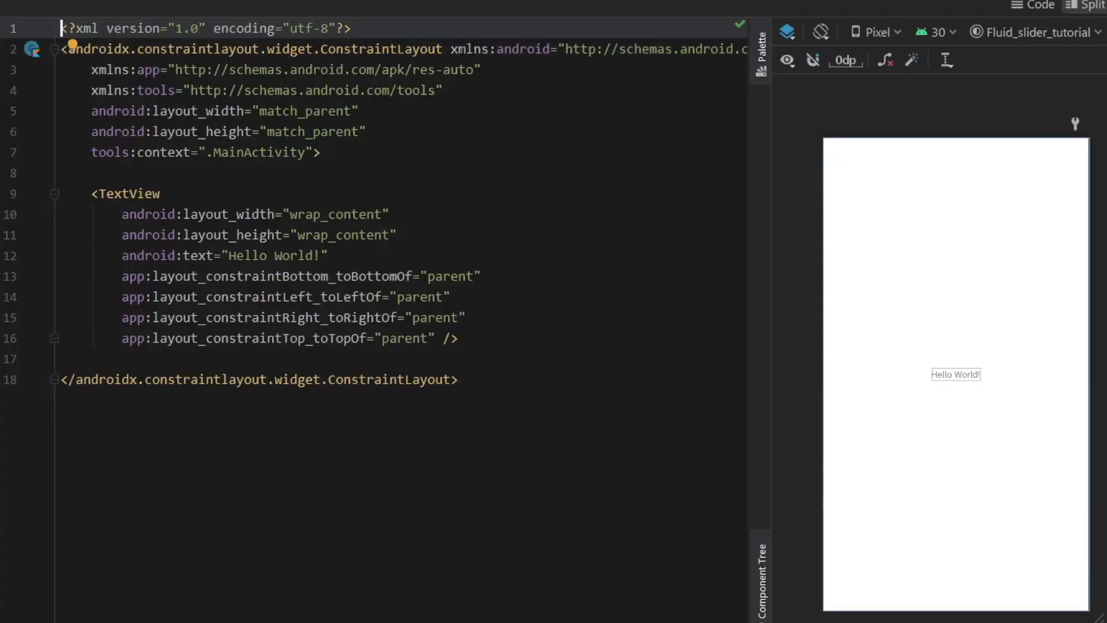
Step: Swap the root to RelativeLayout and make TextView tv_text centerInParent, black, 30sp, text "value"
{"action": "double_click", "coordinate": [250, 48]}
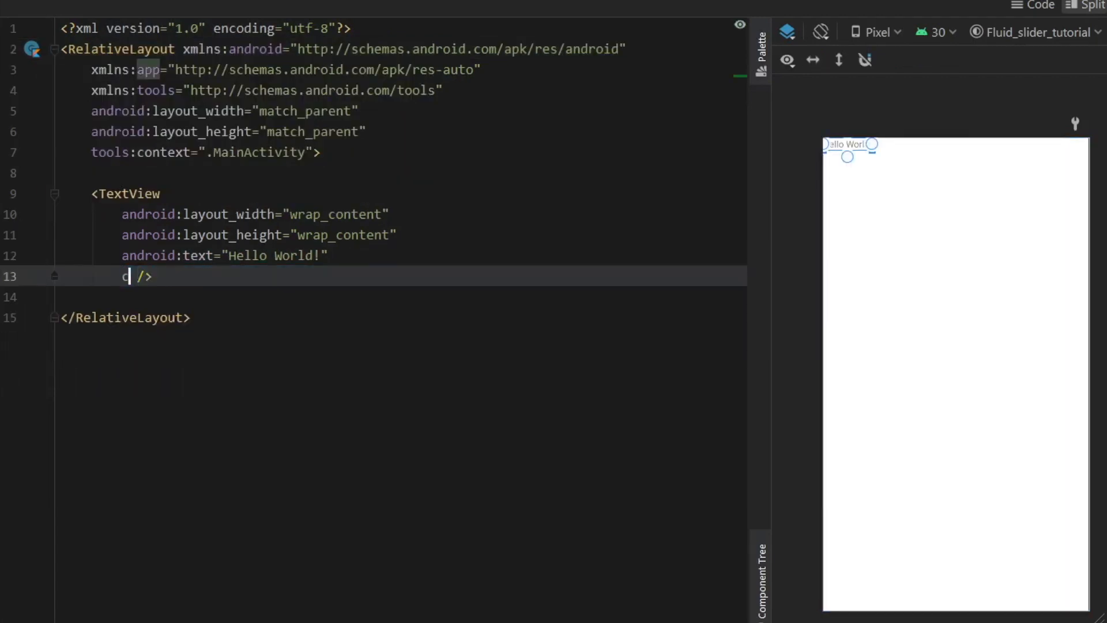
{"action": "type", "text": "android:layout_centerInParent=\"true"}
{"action": "type", "text": "android:id=\""}
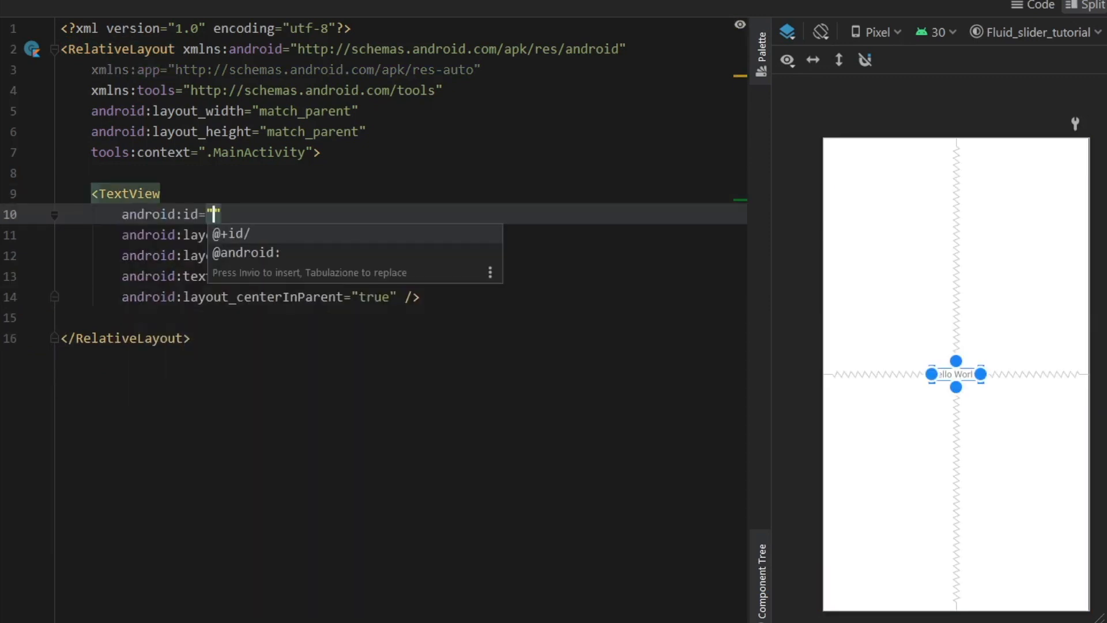
{"action": "type", "text": "@+id/tv"}
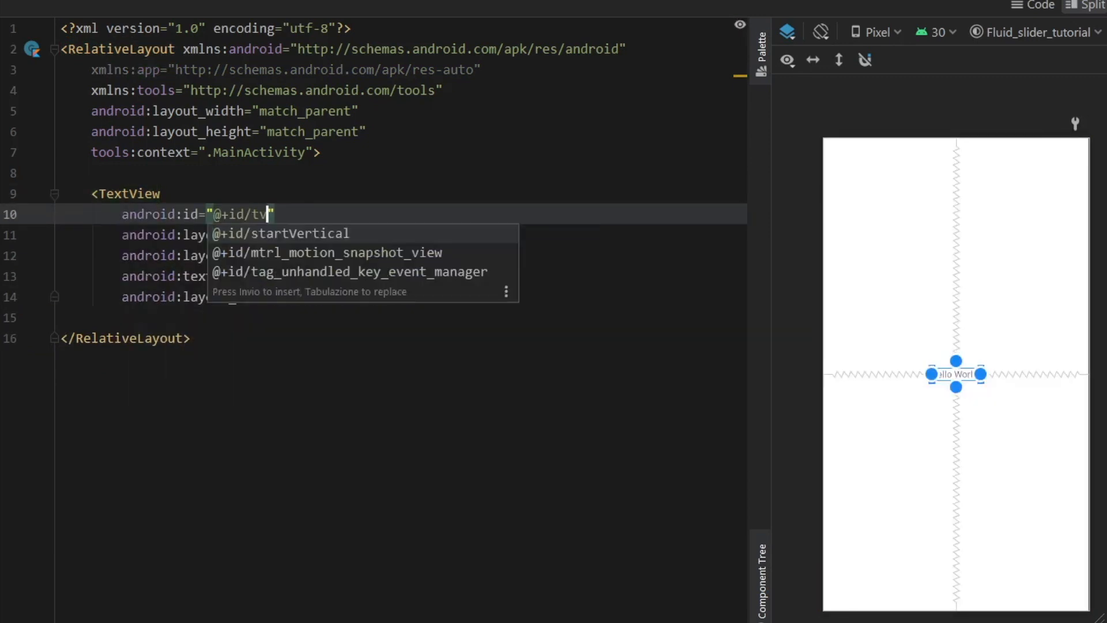
{"action": "type", "text": "text"}
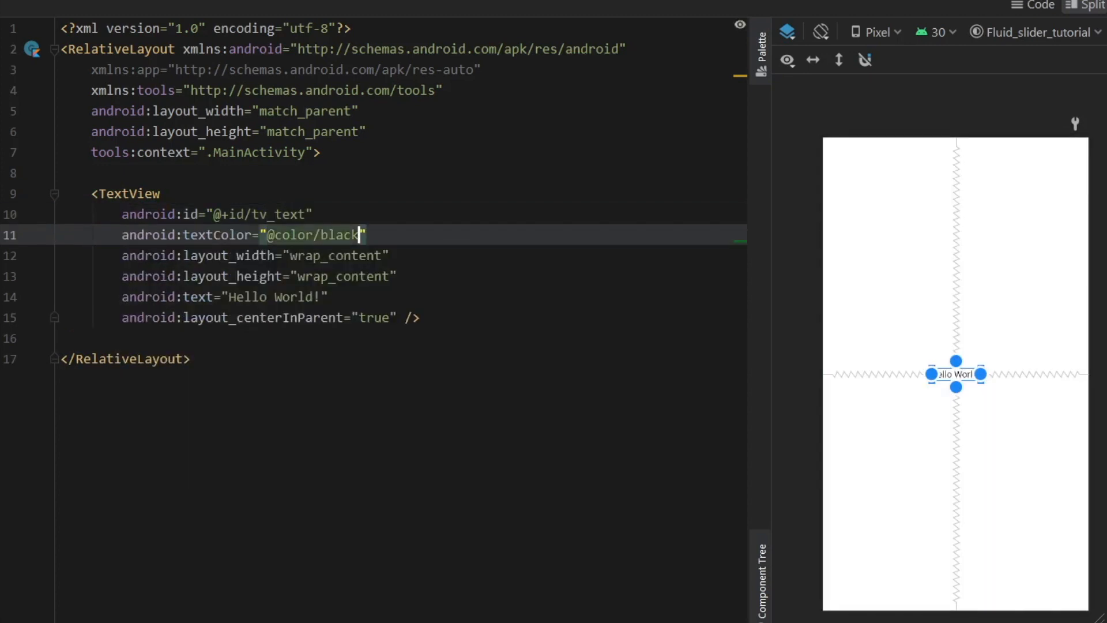
{"action": "type", "text": "android:textSize=\"3\""}
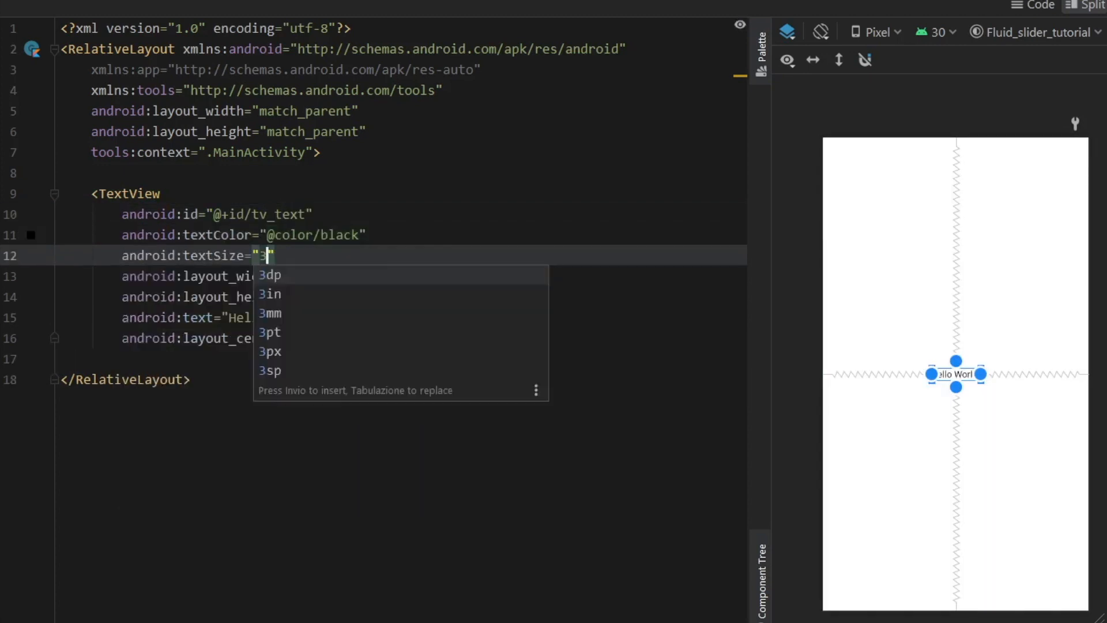
{"action": "type", "text": "0sp"}
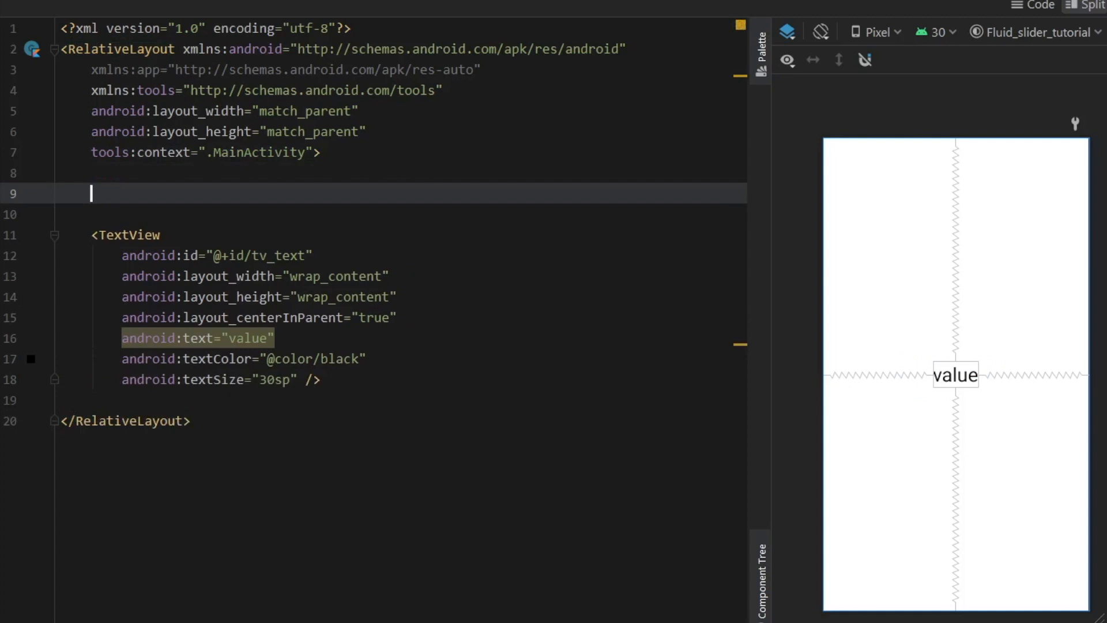
Step: Insert a com.ramotion.fluidslider.FluidSlider, match_parent wide, id fluid_slider, layout_alignParentBottom true
{"action": "type", "text": "<r"}
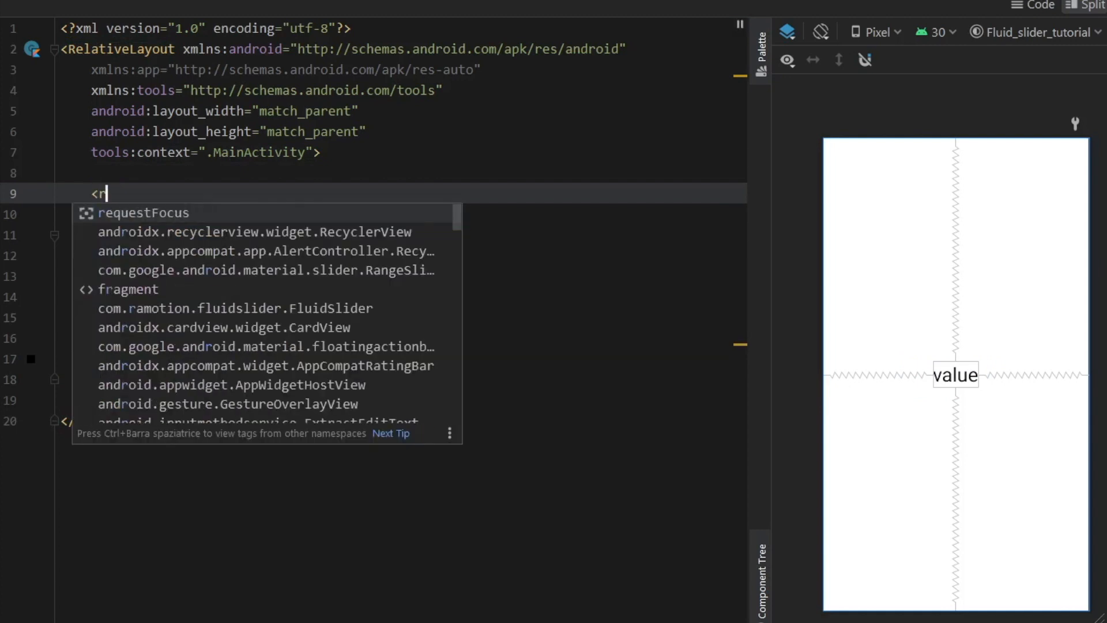
{"action": "type", "text": "amotion.fluidslider.FluidSlider"}
{"action": "type", "text": "android:id=\""}
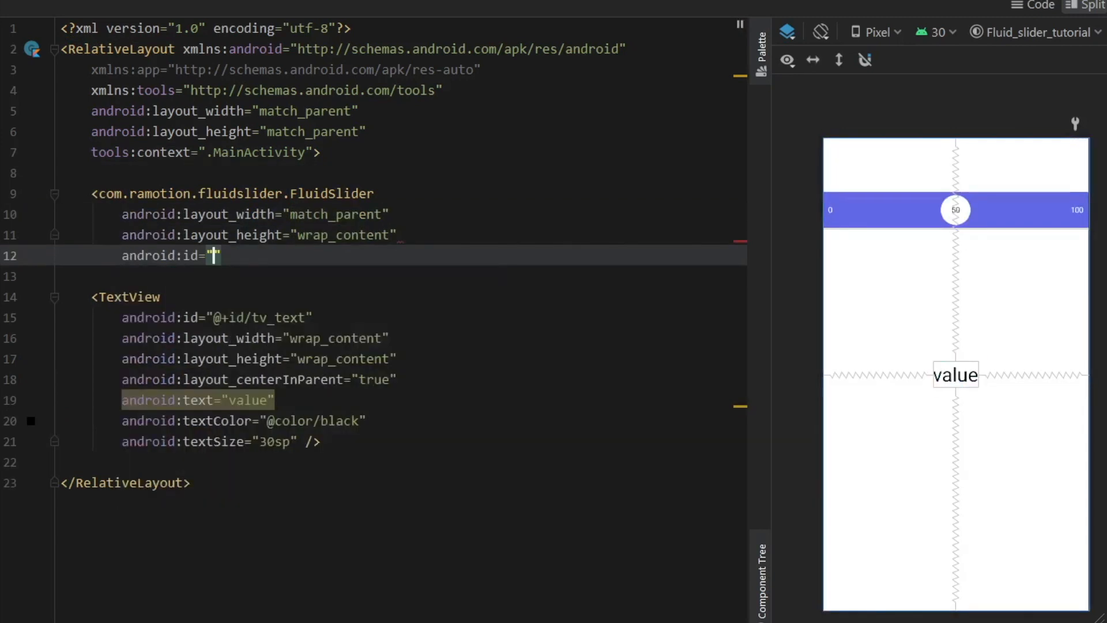
{"action": "type", "text": "@+id/fluid"}
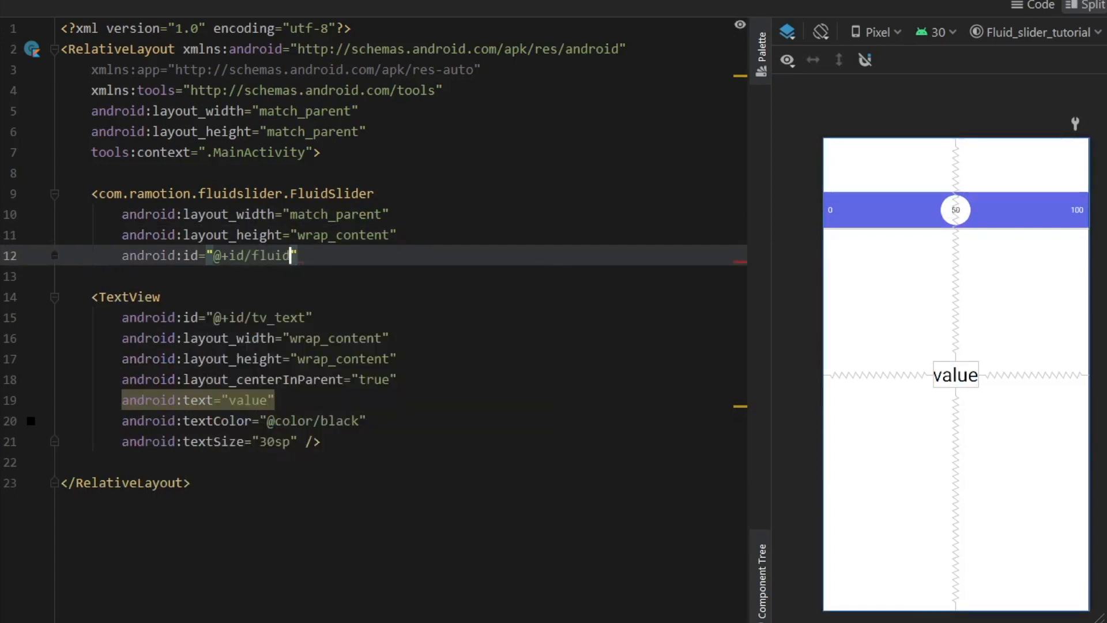
{"action": "type", "text": "alig"}
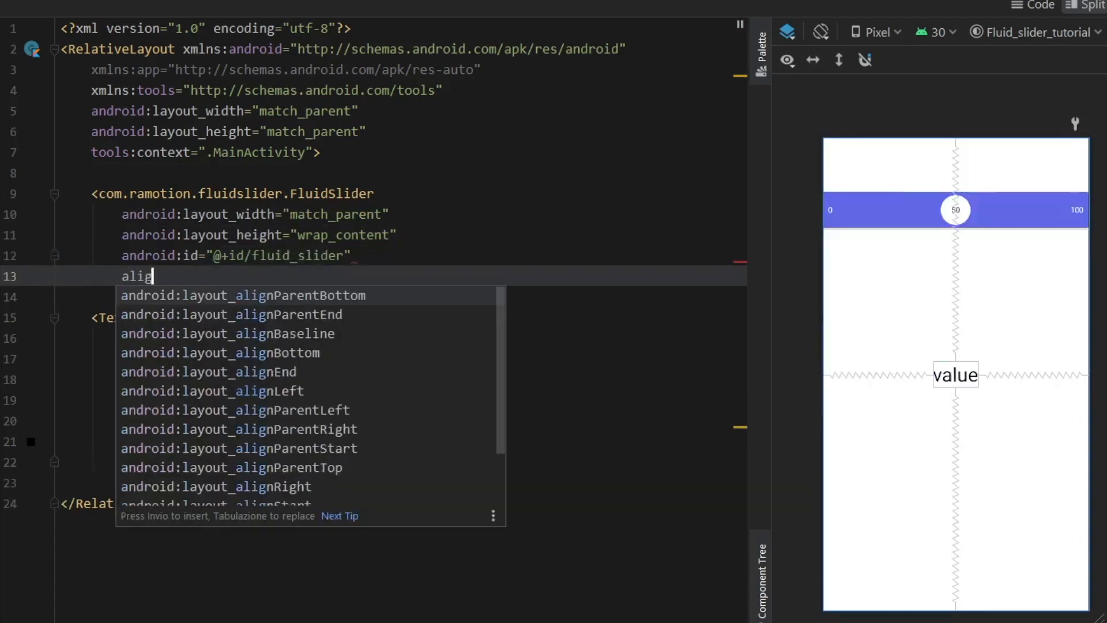
{"action": "left_click", "coordinate": [243, 296]}
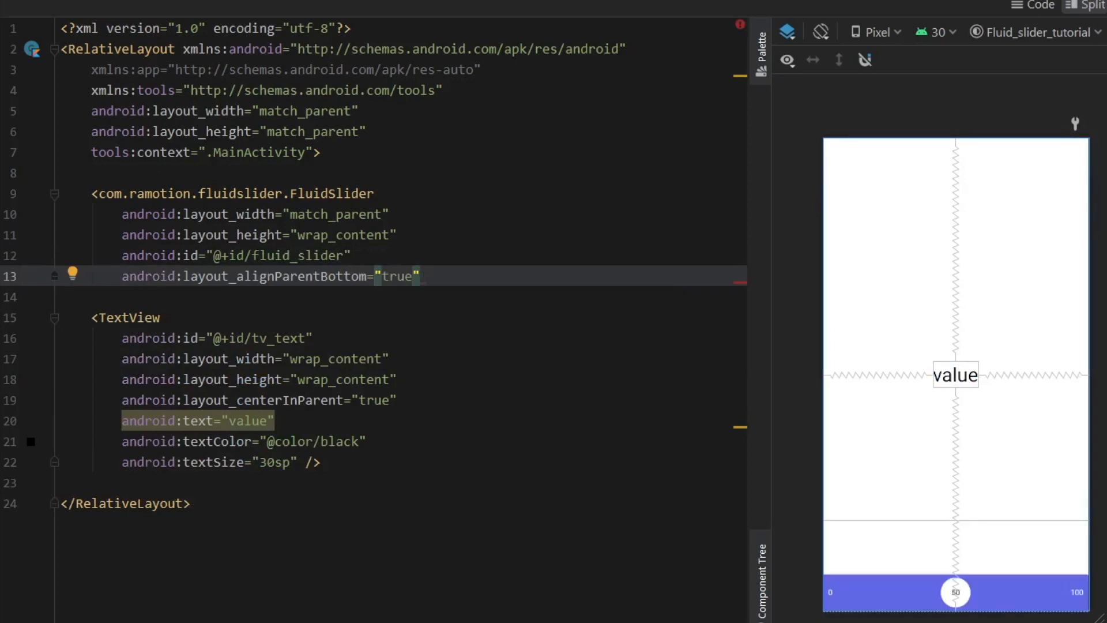
{"action": "type", "text": "bar"}
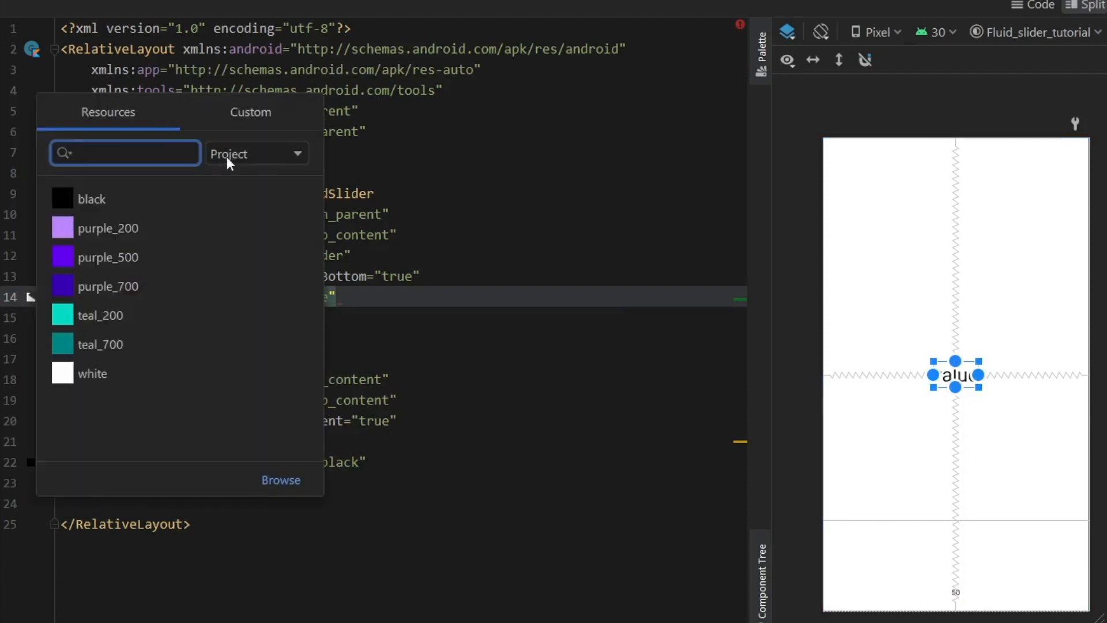
Step: Give the slider app:bar_color #2196F3, app:duration 500 and app:end_text "Max"
{"action": "left_click", "coordinate": [250, 112]}
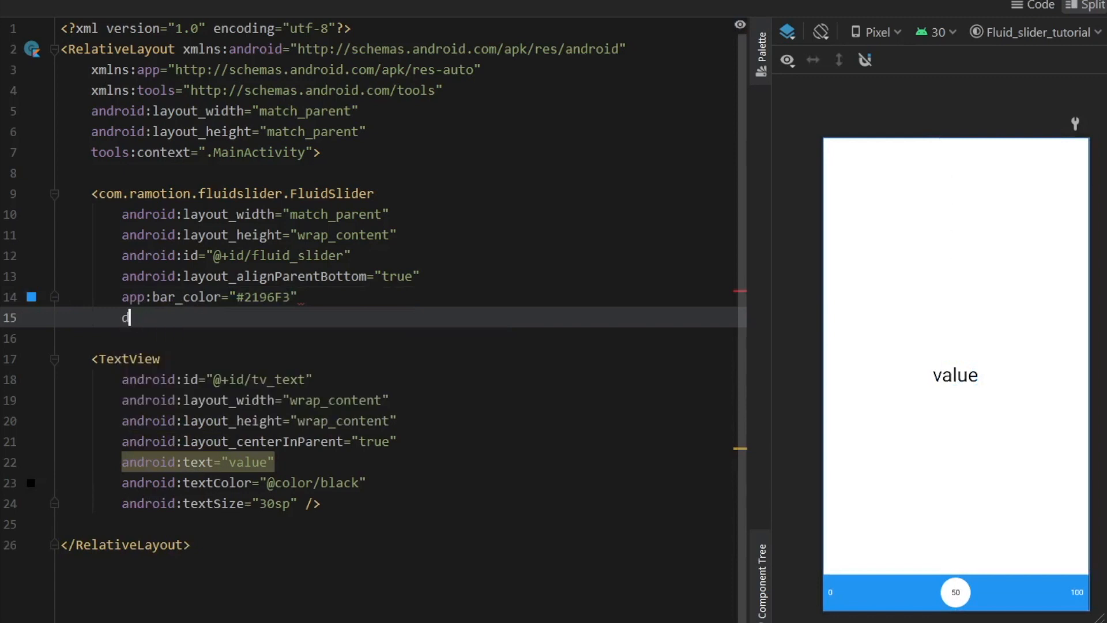
{"action": "type", "text": "app:duration=\"50\""}
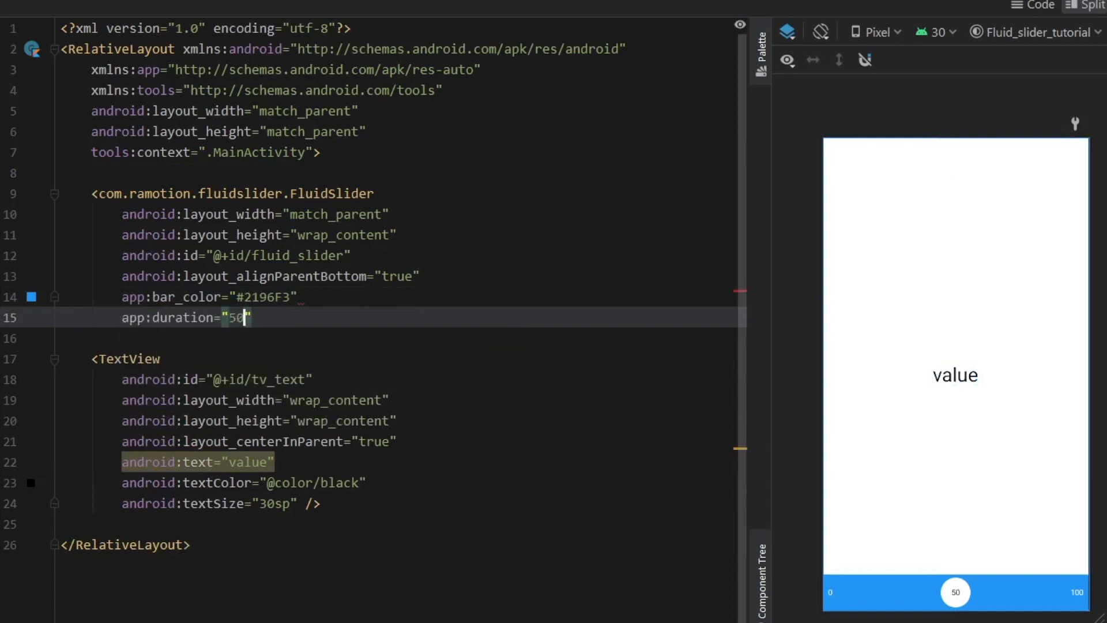
{"action": "type", "text": "end_text=\""}
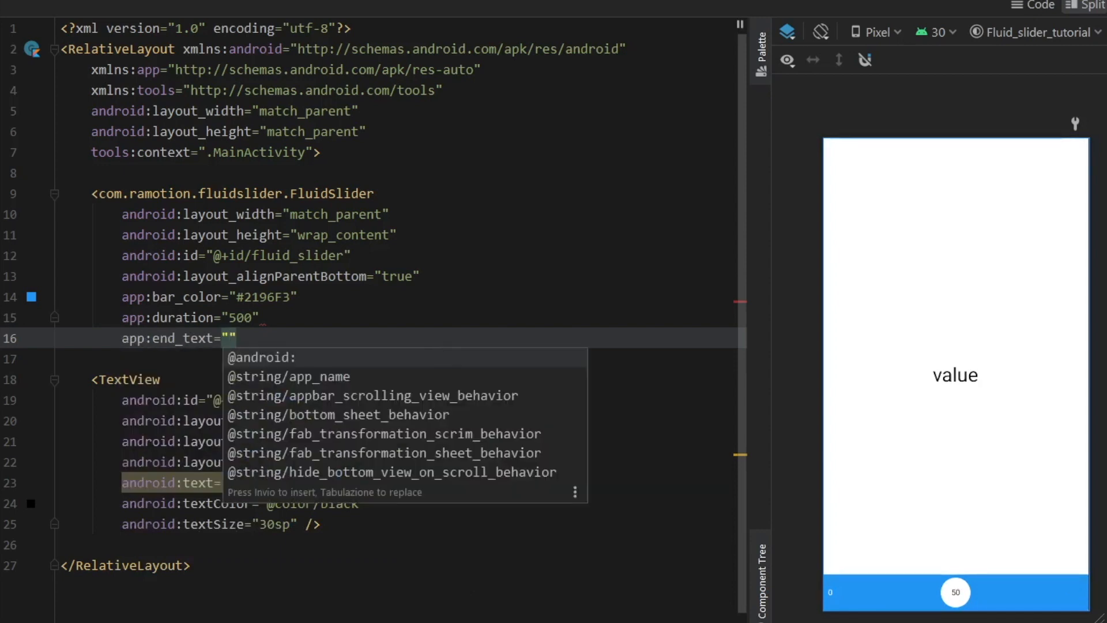
{"action": "type", "text": "Max"}
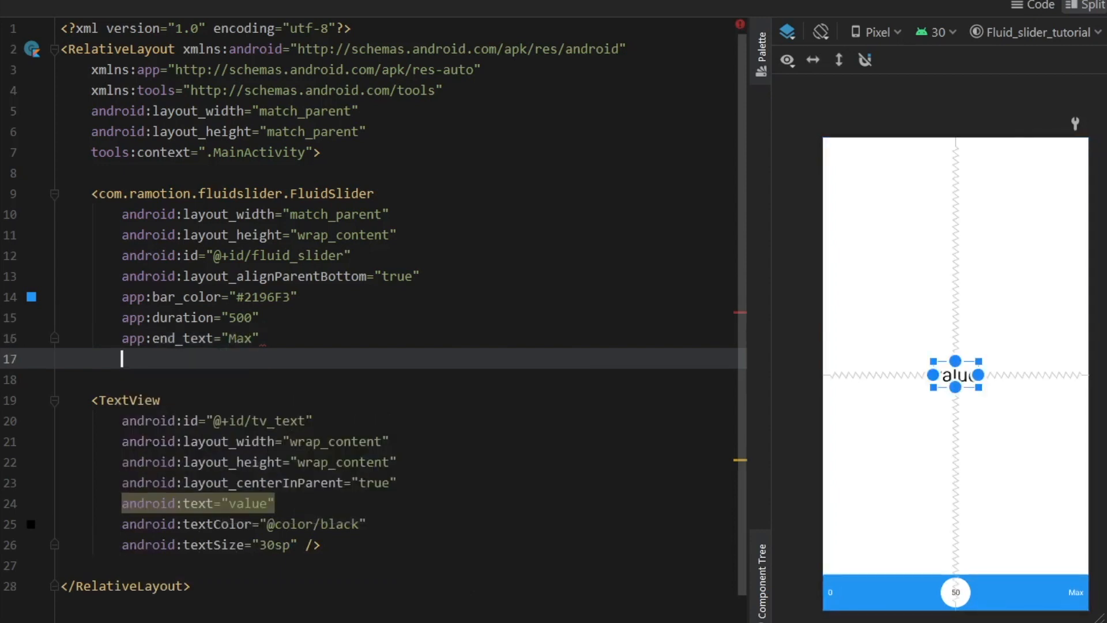
Step: Add app:initial_position .3, app:size normal and app:start_text "Min" to the slider
{"action": "type", "text": "initial_position=\".3"}
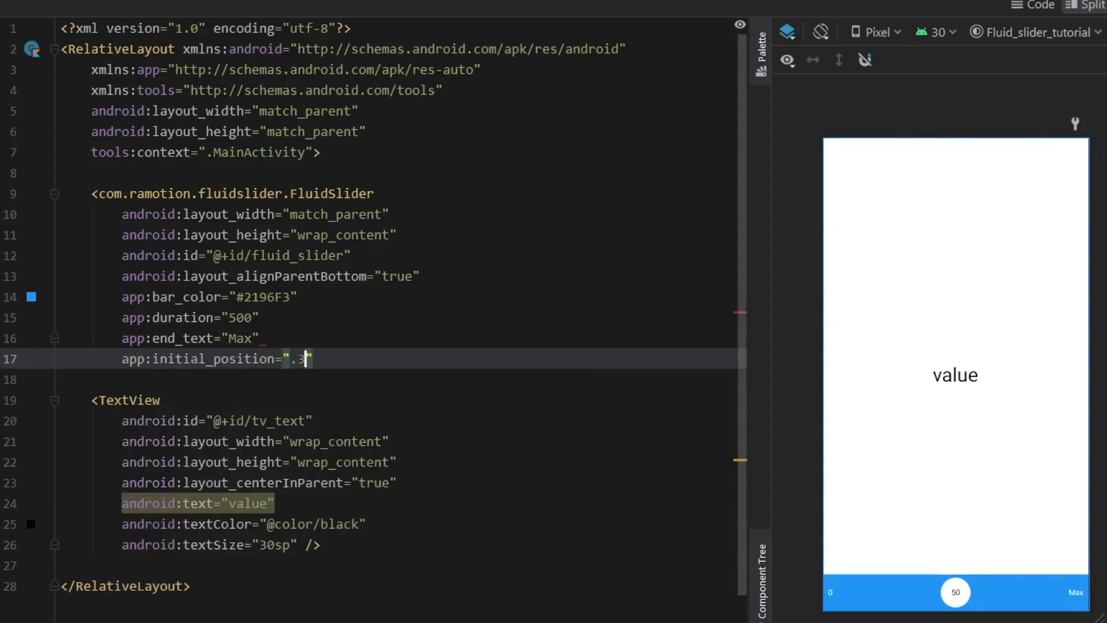
{"action": "type", "text": "size=\"normal"}
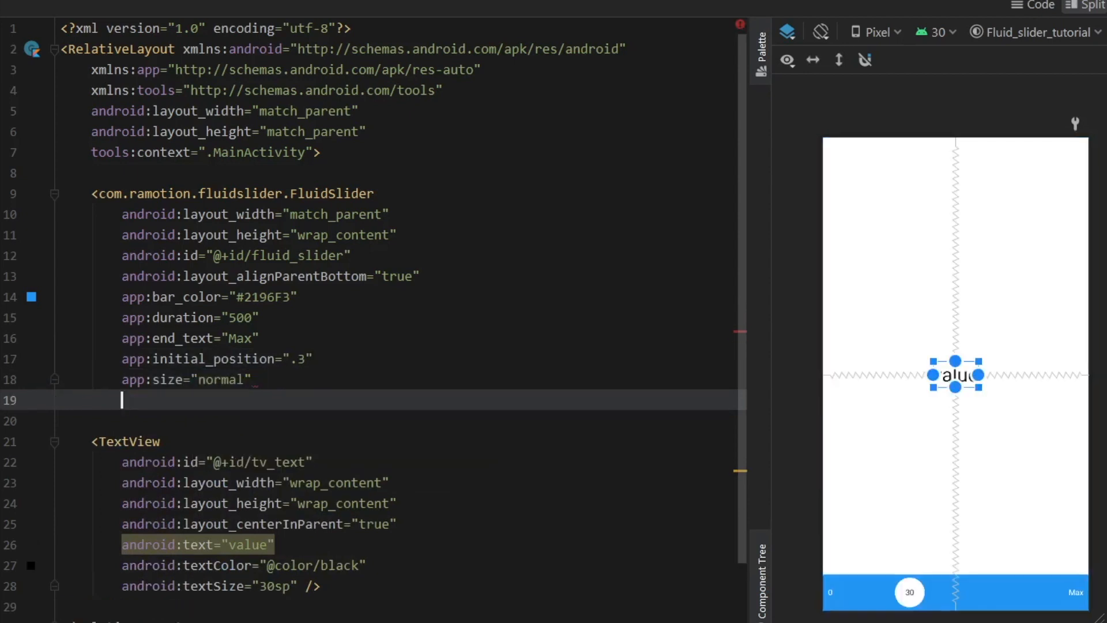
{"action": "type", "text": "app:start_text=\""}
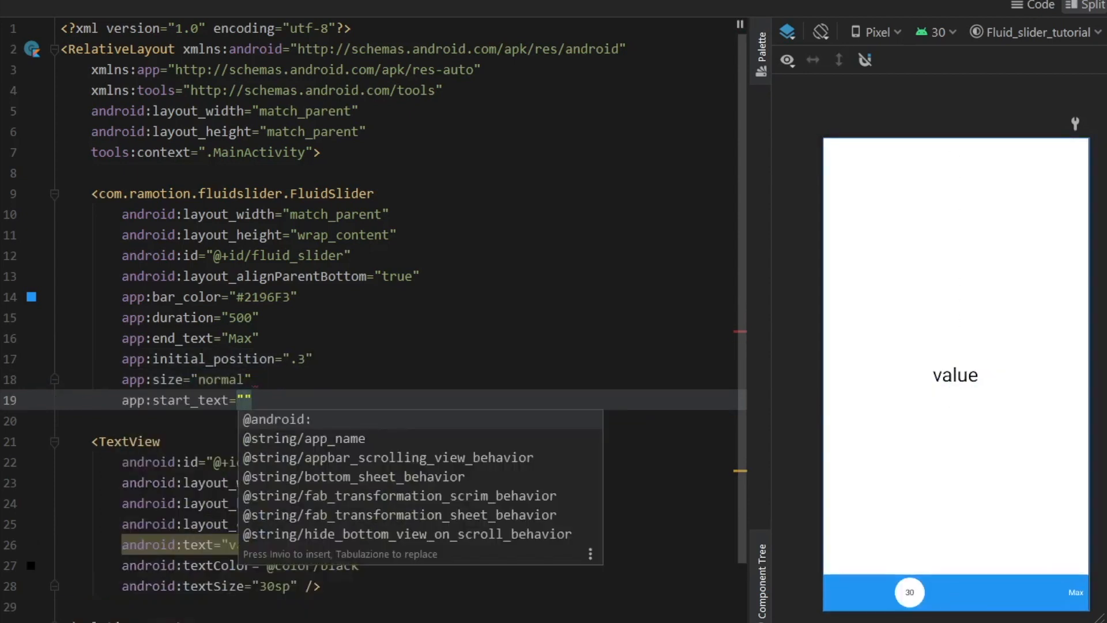
{"action": "type", "text": "Min"}
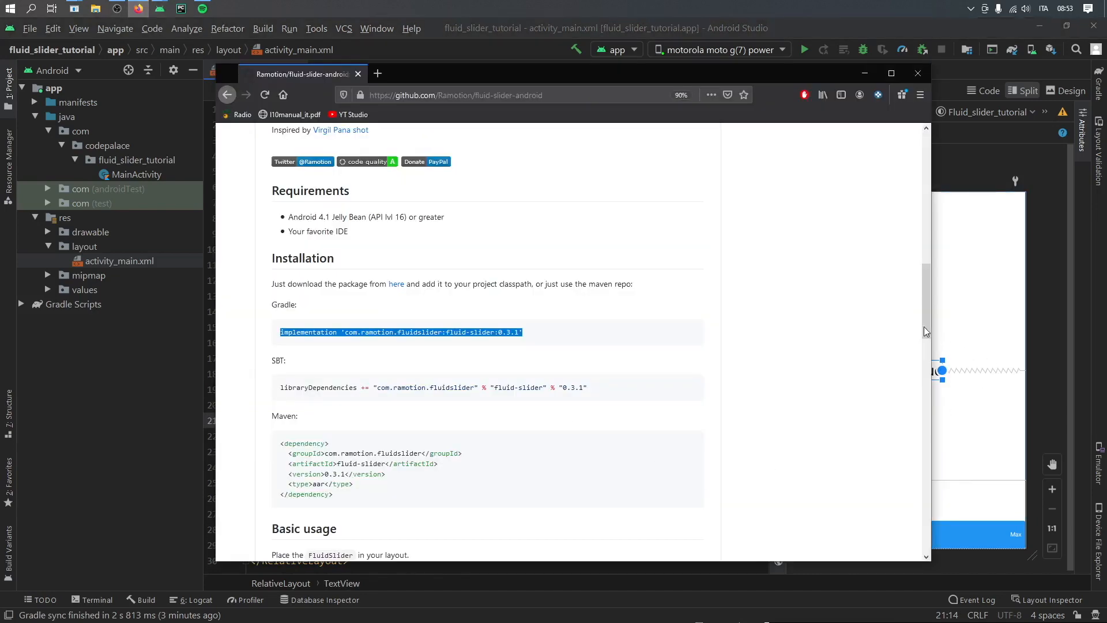
{"action": "scroll", "scroll_direction": "down", "scroll_amount": 3}
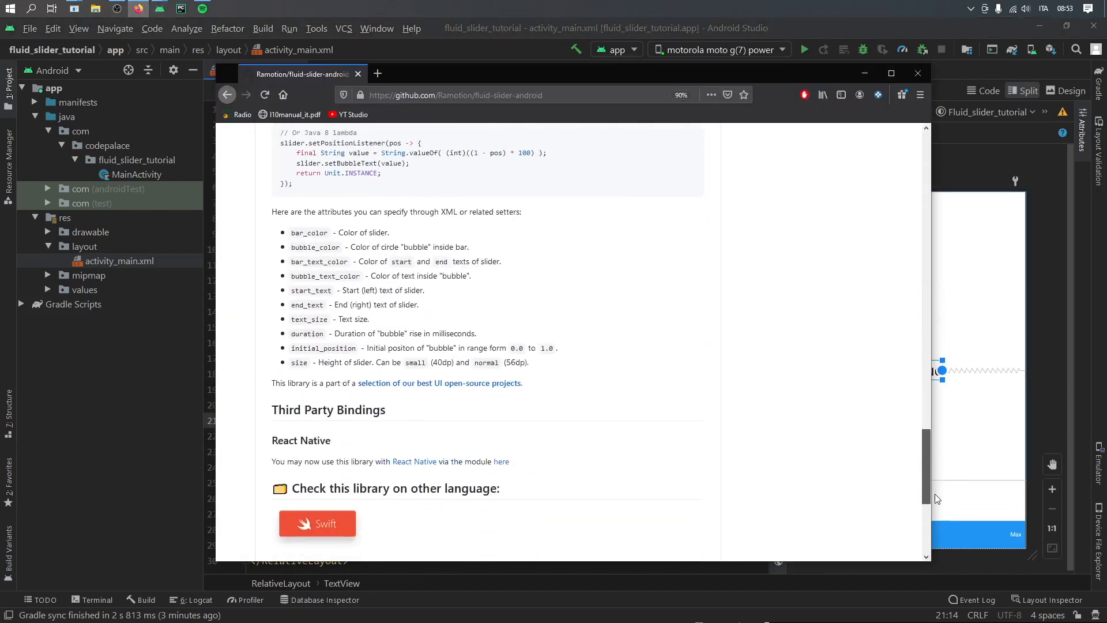
{"action": "scroll", "scroll_direction": "down", "scroll_amount": 3}
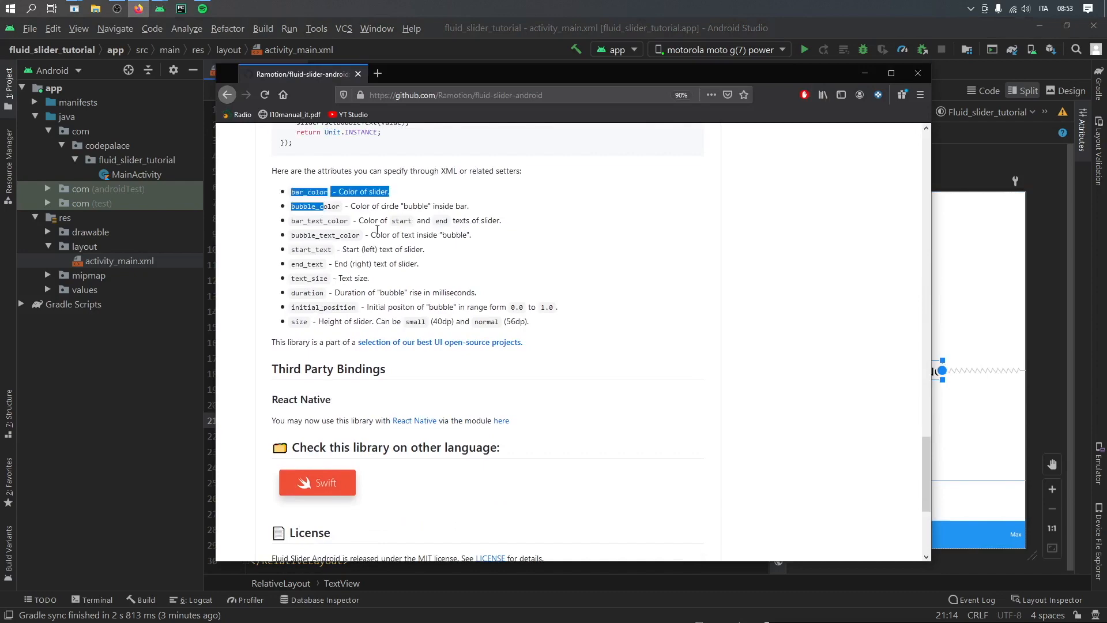
{"action": "left_click", "coordinate": [256, 70]}
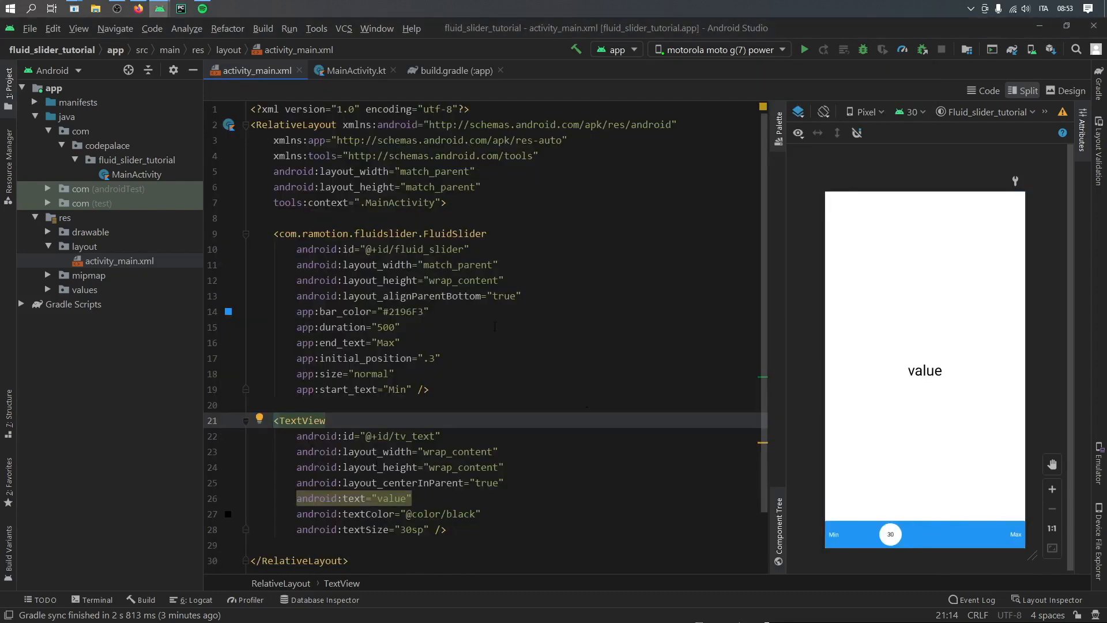
Step: In MainActivity.kt force light mode with AppCompatDelegate.MODE_NIGHT_NO and call setUpSlider()
{"action": "left_click", "coordinate": [355, 70]}
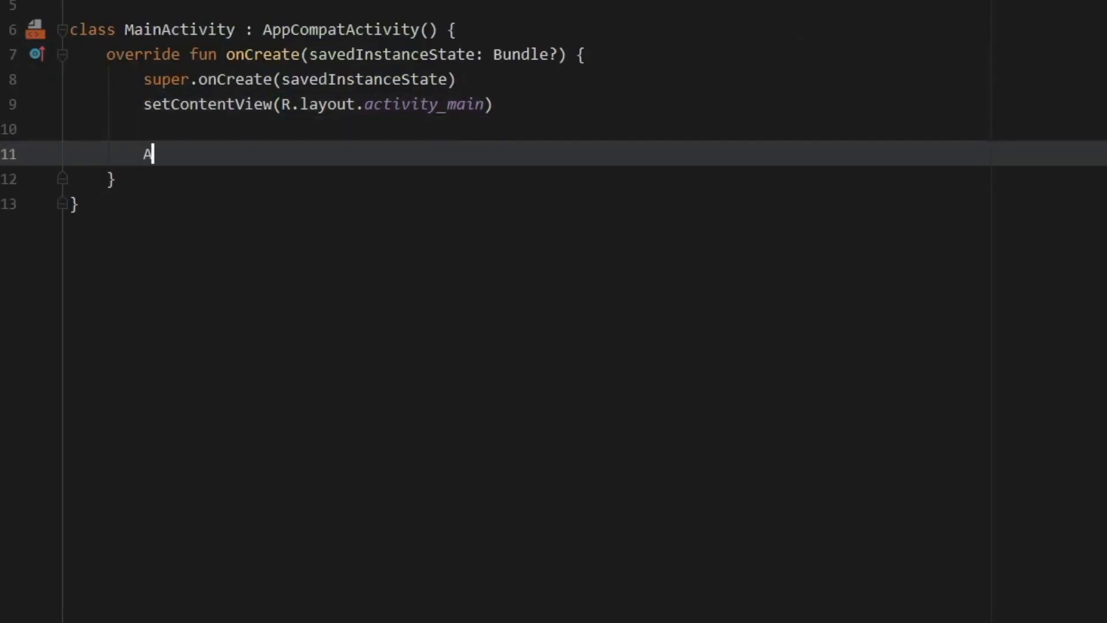
{"action": "type", "text": "ppC"}
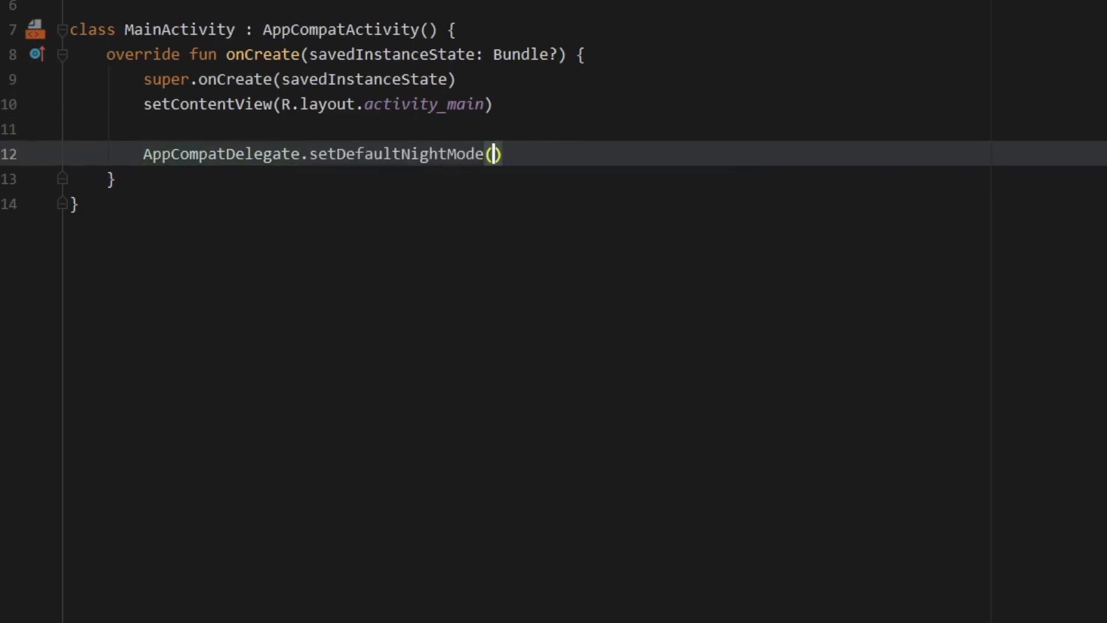
{"action": "type", "text": "AppCompatDelegate.MODE_NIGHT_NO"}
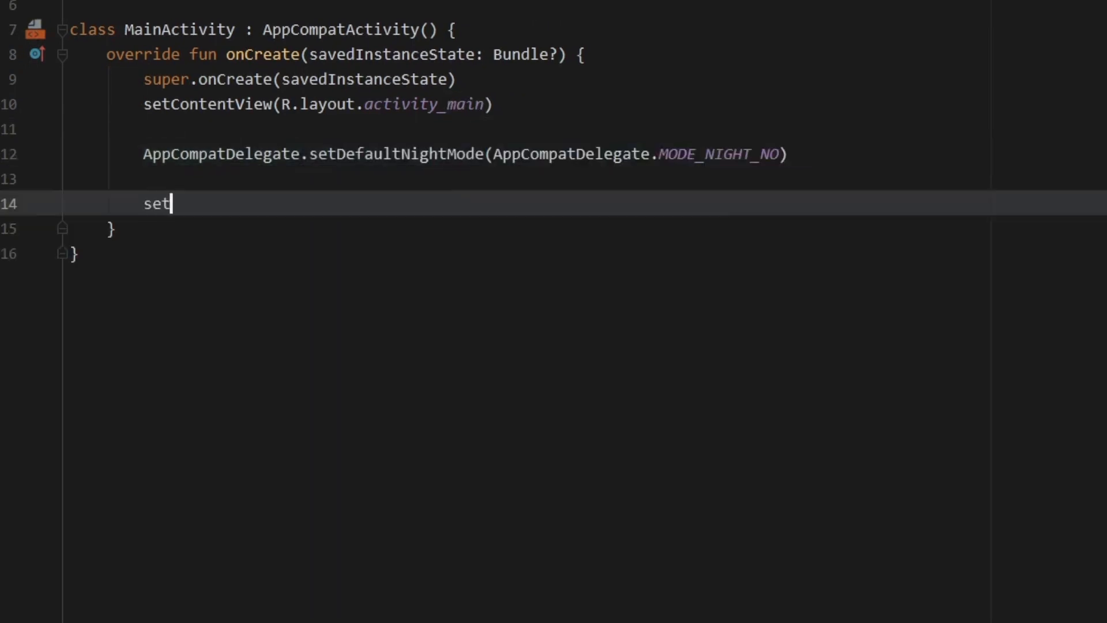
{"action": "type", "text": "UpSlider("}
{"action": "type", "text": "priva"}
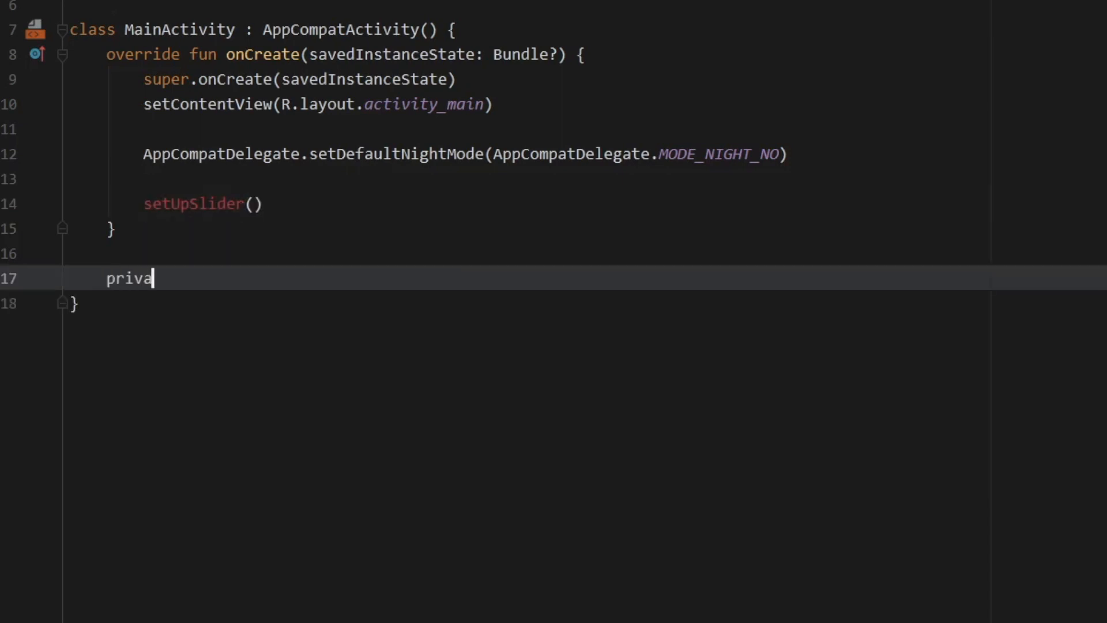
Step: Define private fun setUpSlider with findViewById lookups for fluid_slider FluidSlider and tv_text TextView
{"action": "type", "text": "te fun setUpSlider() {"}
{"action": "type", "text": "val"}
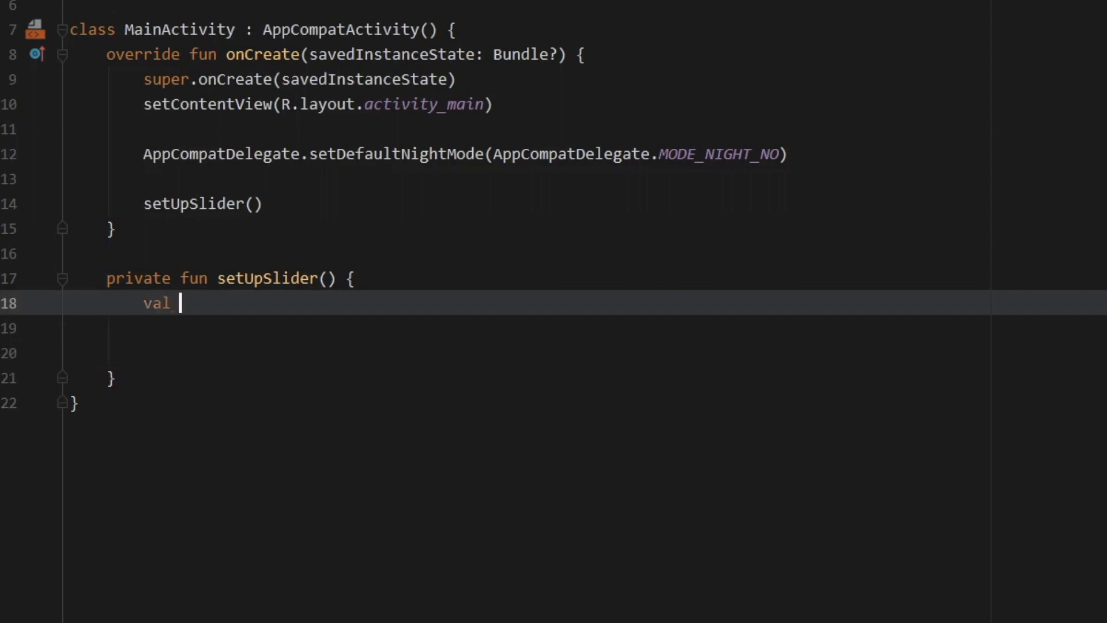
{"action": "type", "text": "slider = findViewById<>("}
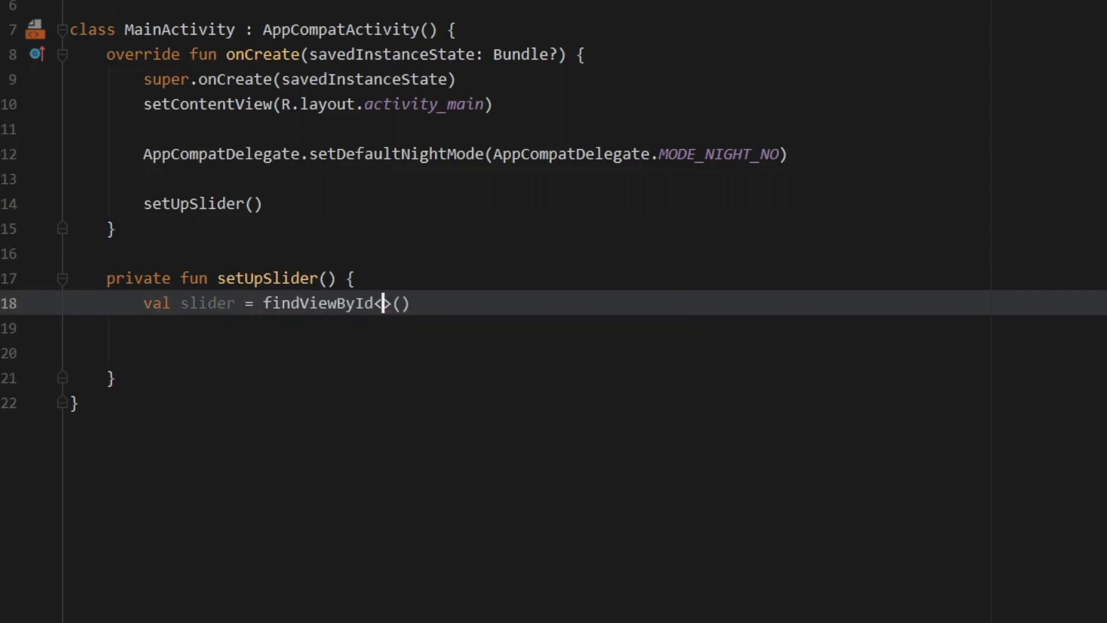
{"action": "type", "text": "FluidSlider>(R.id.fluid_slider"}
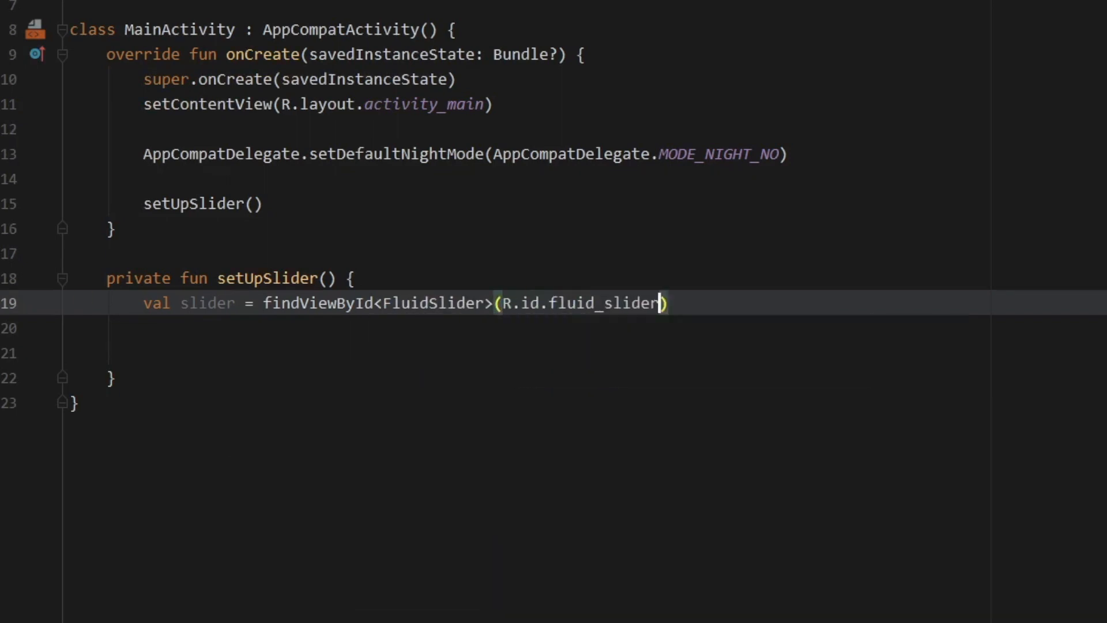
{"action": "type", "text": "val te"}
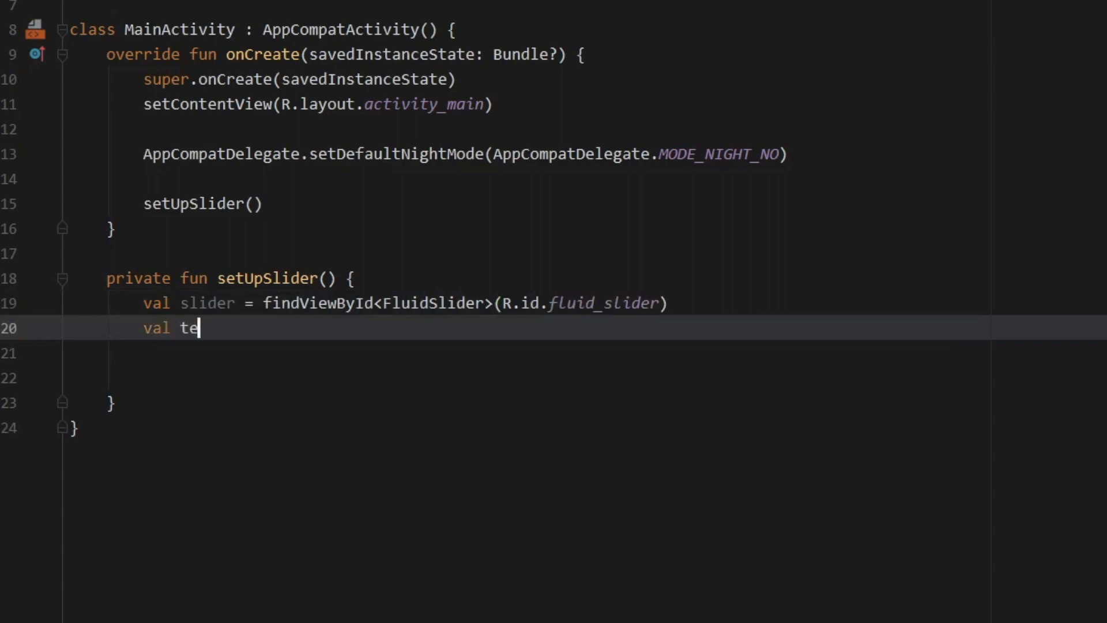
{"action": "type", "text": "xt = findViewById<TextView>(R.id."}
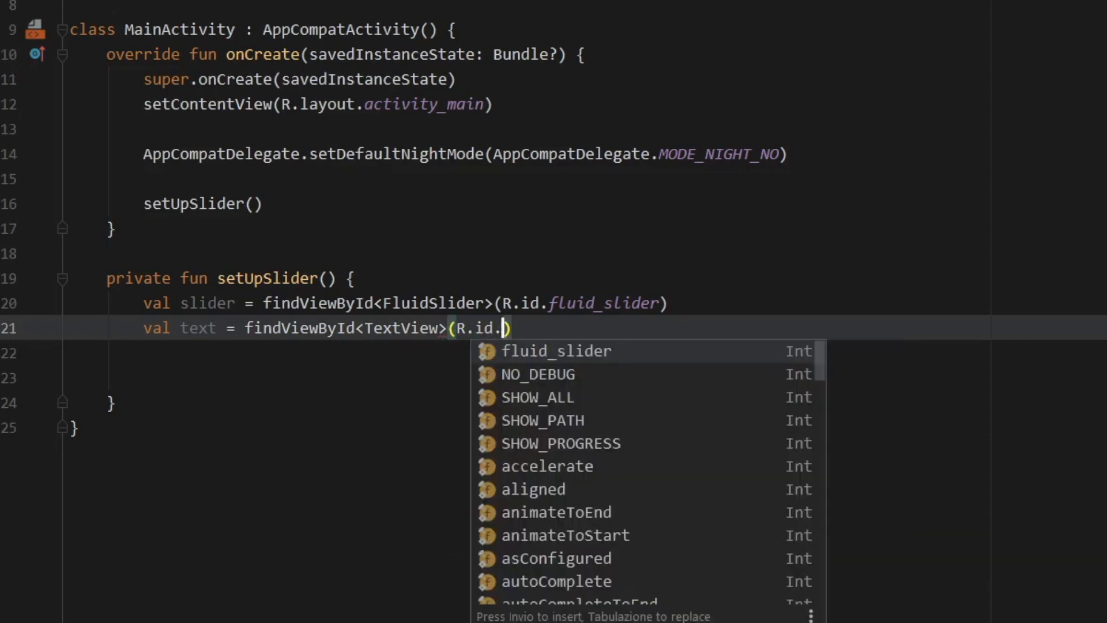
{"action": "type", "text": "tv_text"}
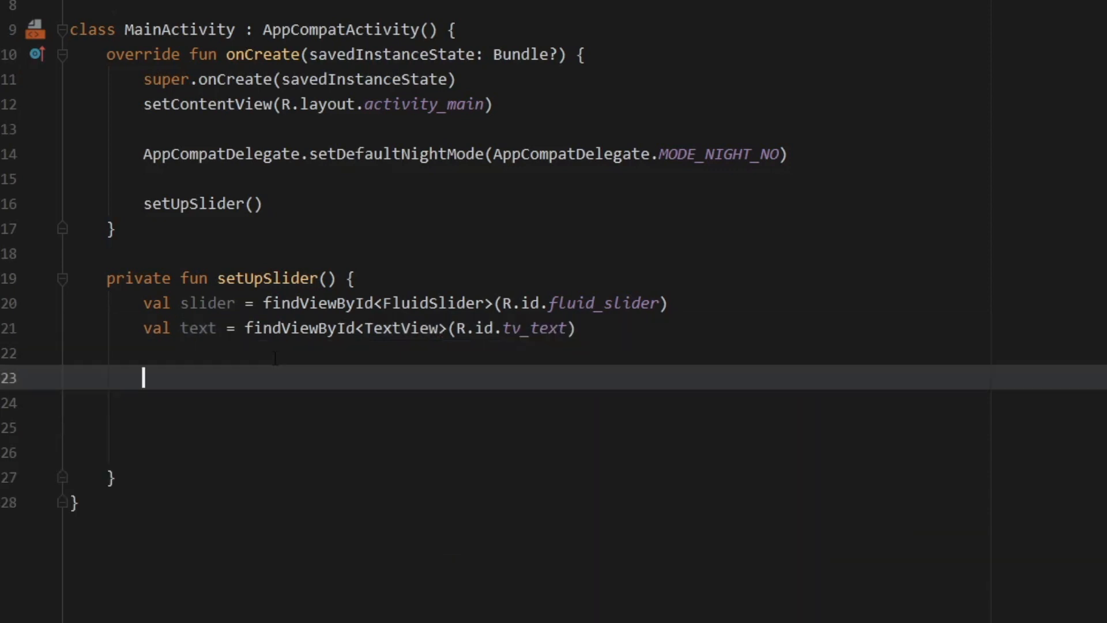
Step: Set slider.positionListener = { pos -> text.text = (pos * 100).toString() }
{"action": "type", "text": "slider.p"}
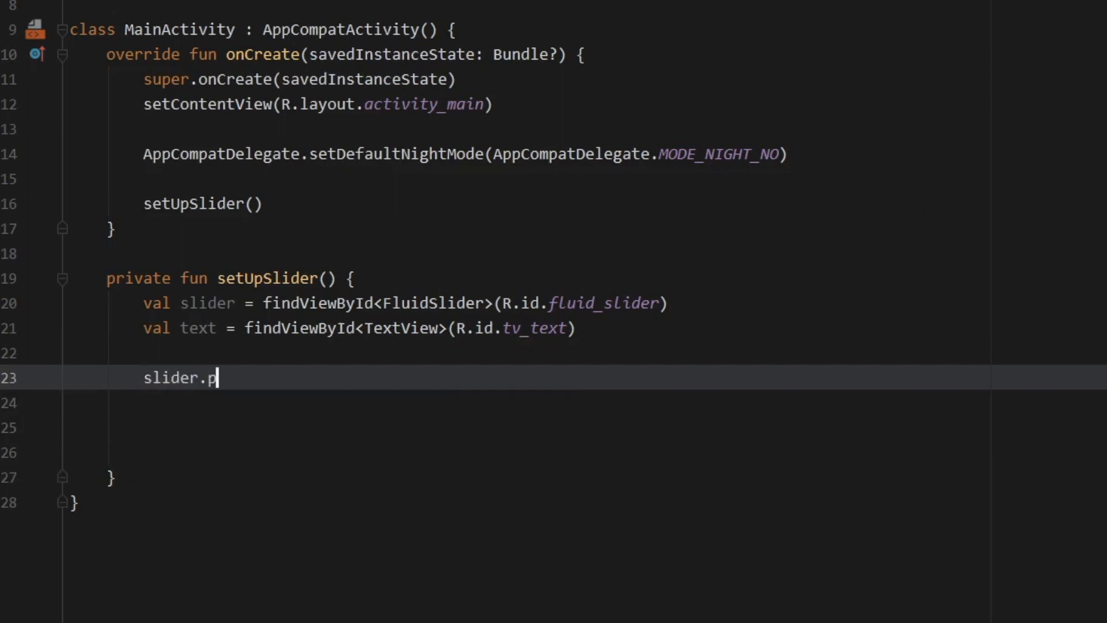
{"action": "type", "text": "positionListener ="}
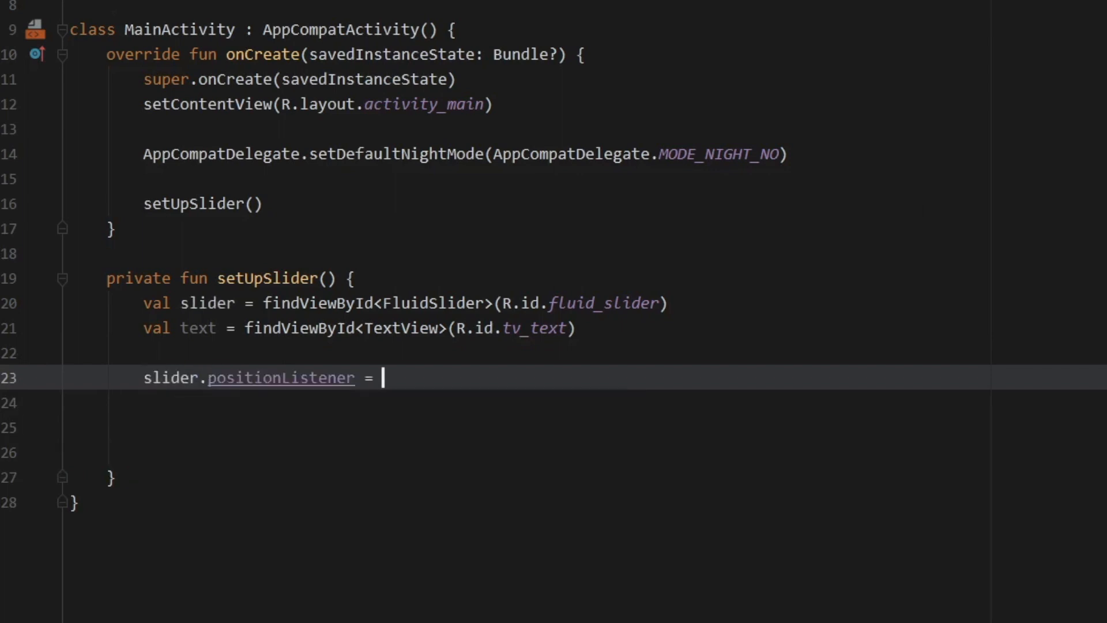
{"action": "type", "text": "{ }"}
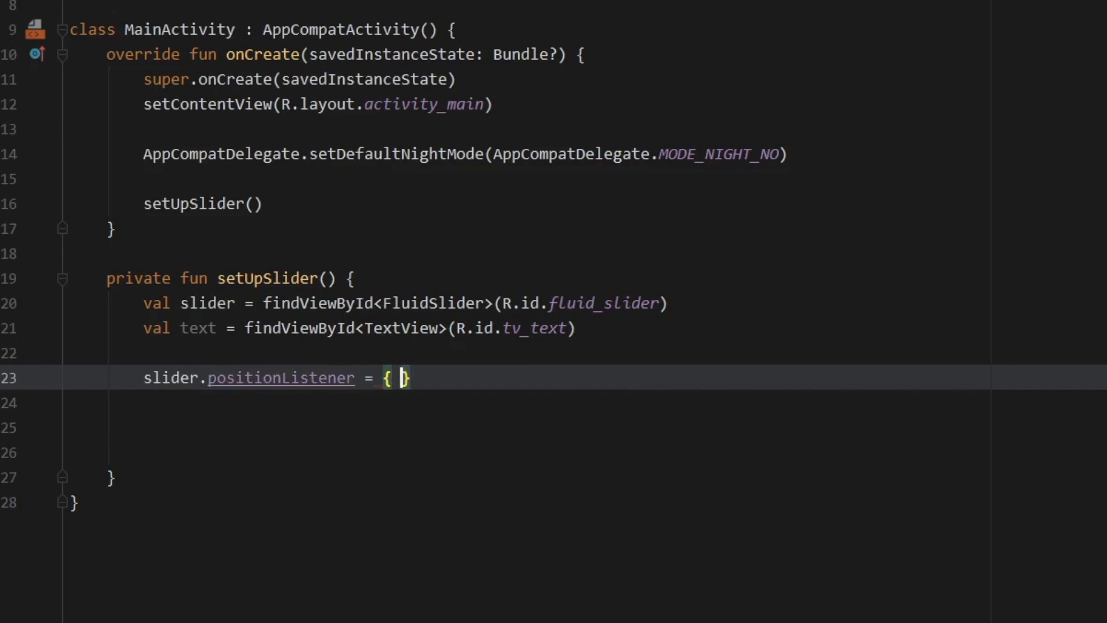
{"action": "type", "text": "pos -> text.text = (pos"}
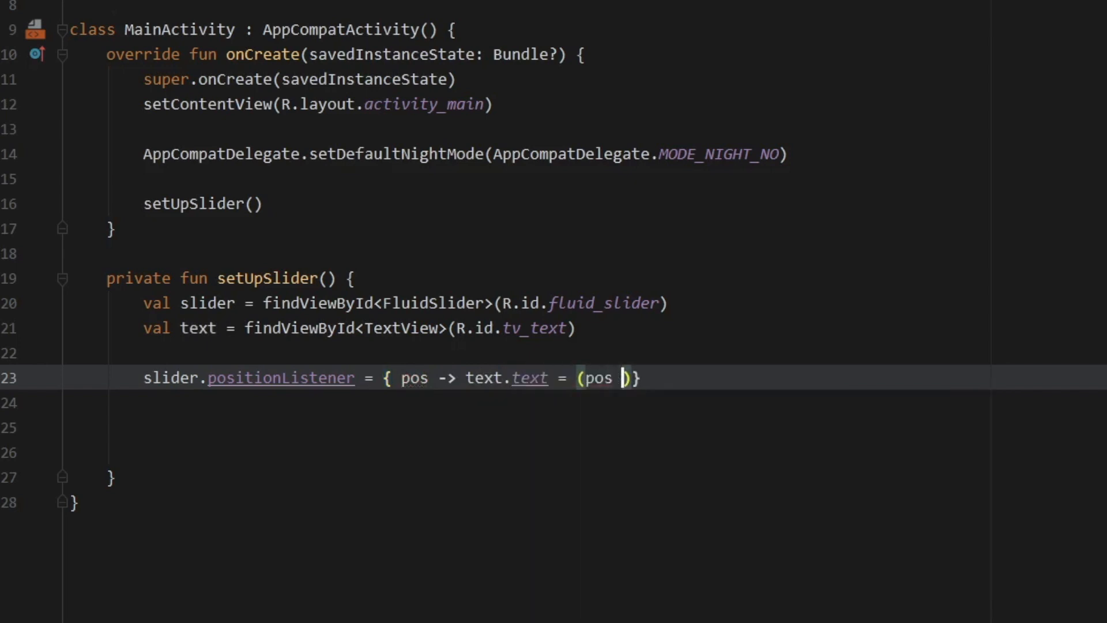
{"action": "type", "text": "* 10"}
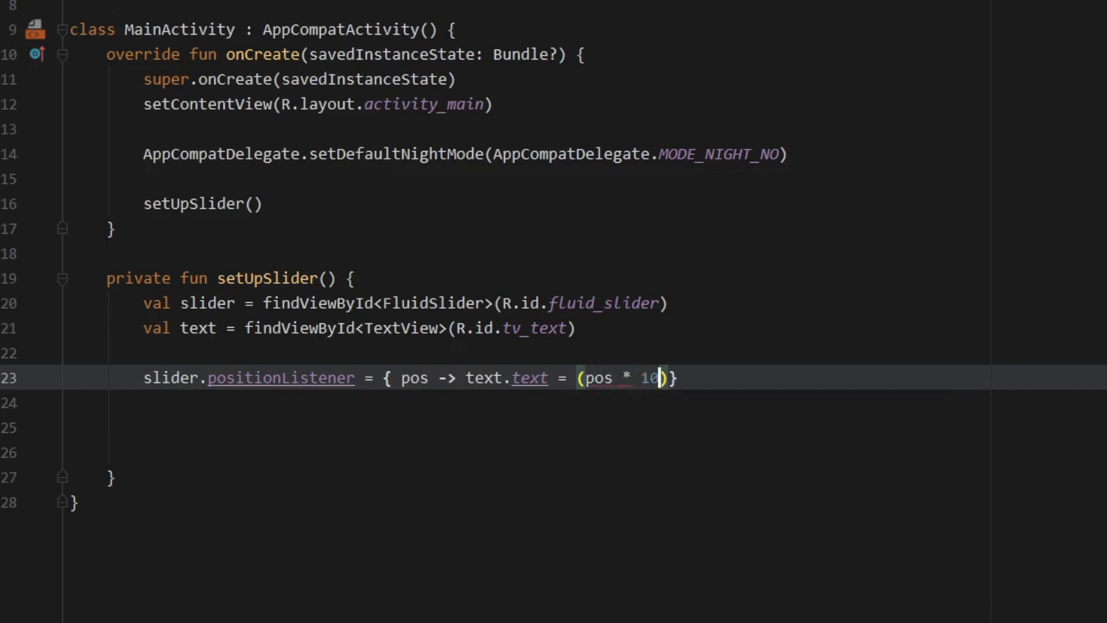
{"action": "type", "text": "0"}
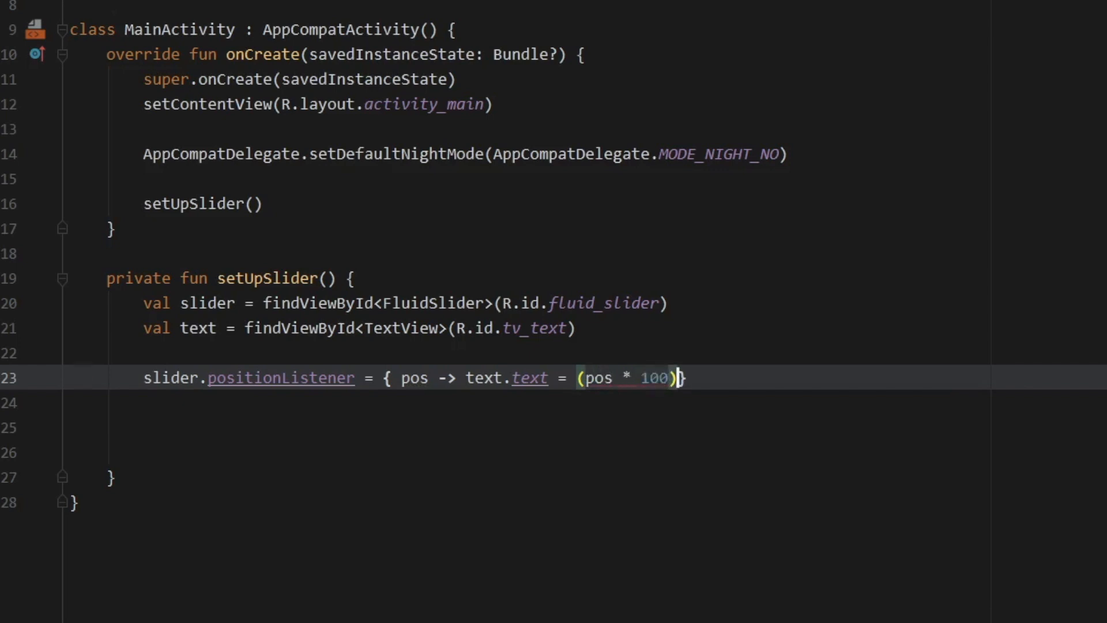
{"action": "type", "text": ".toString()"}
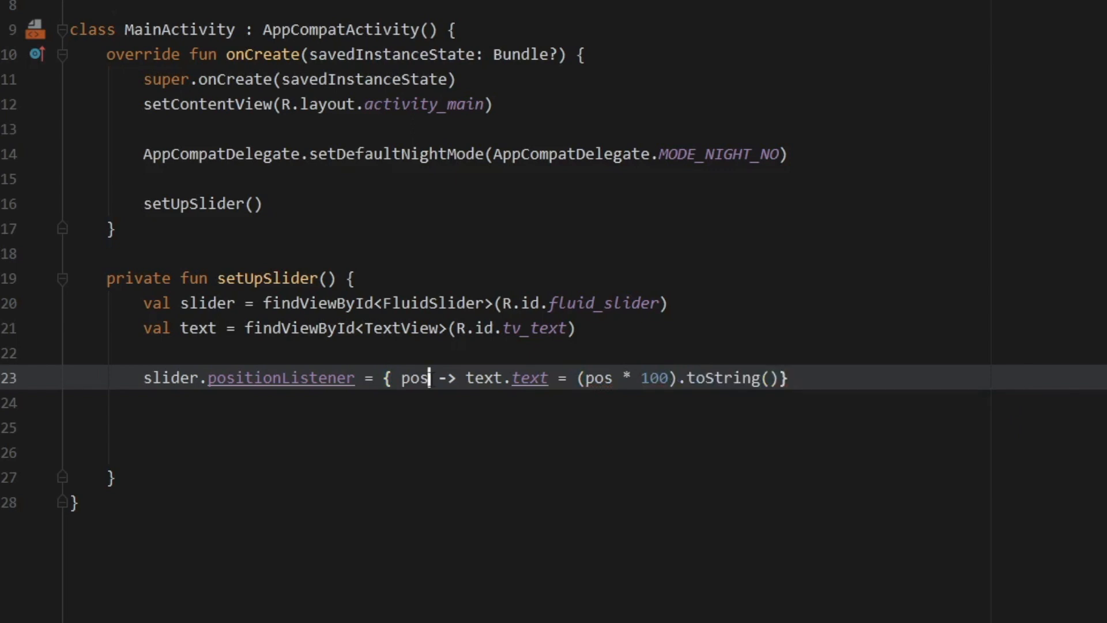
{"action": "double_click", "coordinate": [415, 378]}
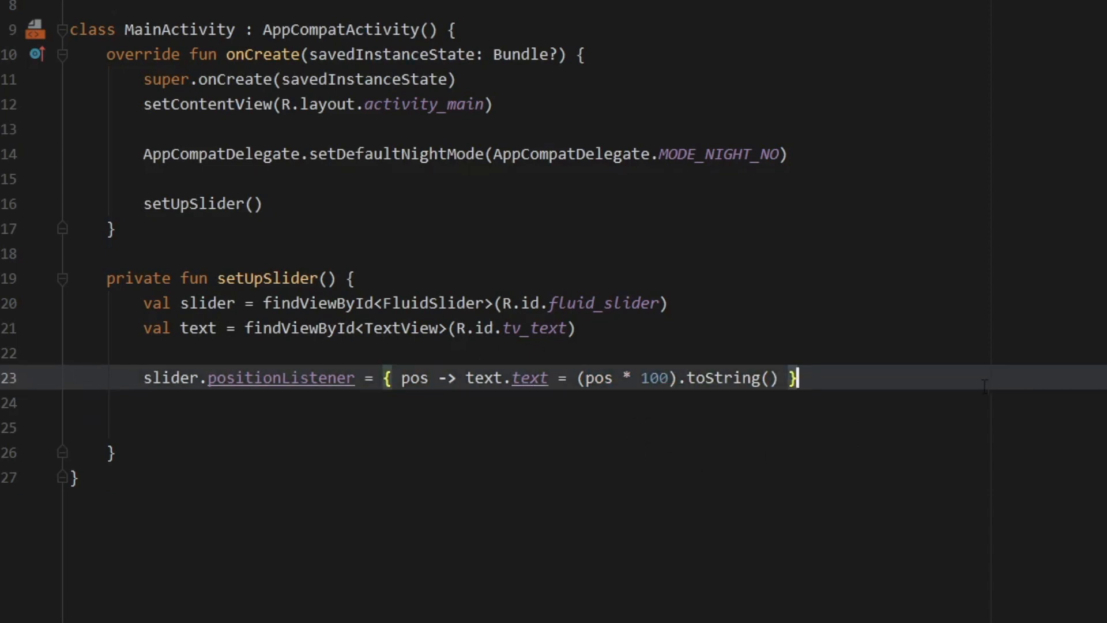
{"action": "key", "text": "enter"}
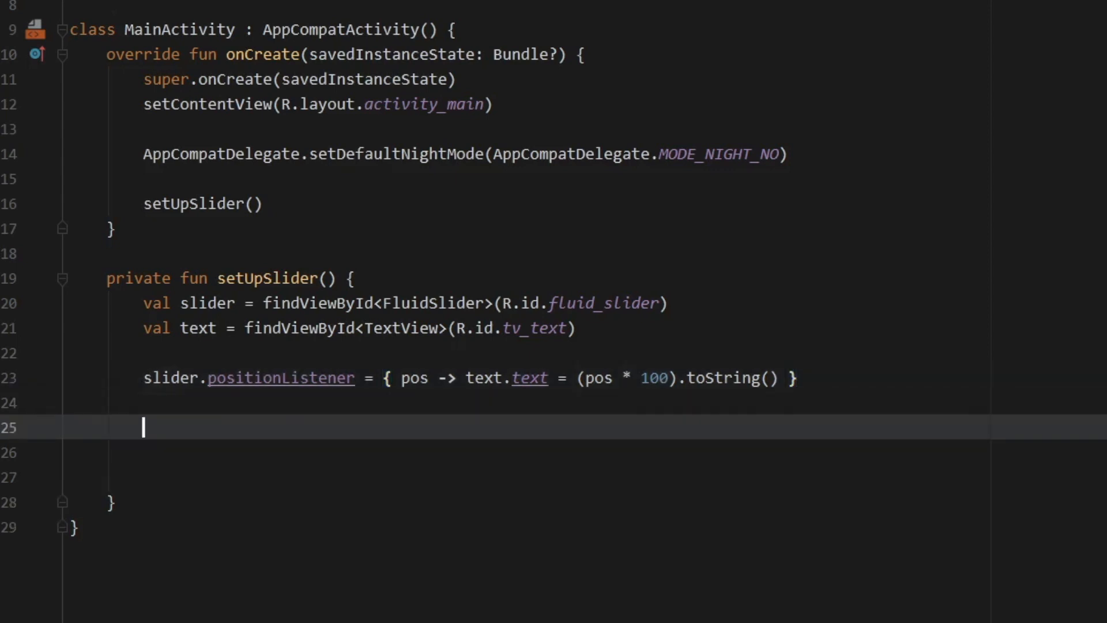
Step: Add slider.beginTrackingListener showing a LENGTH_SHORT toast "Started tracking" on applicationContext
{"action": "type", "text": "slider.position"}
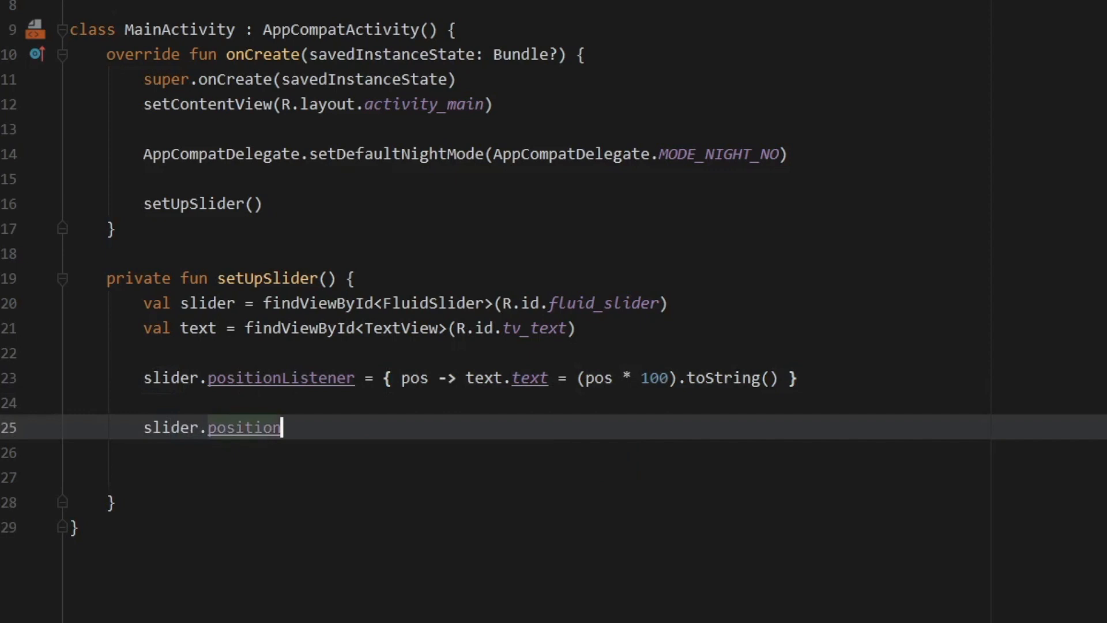
{"action": "double_click", "coordinate": [213, 426]}
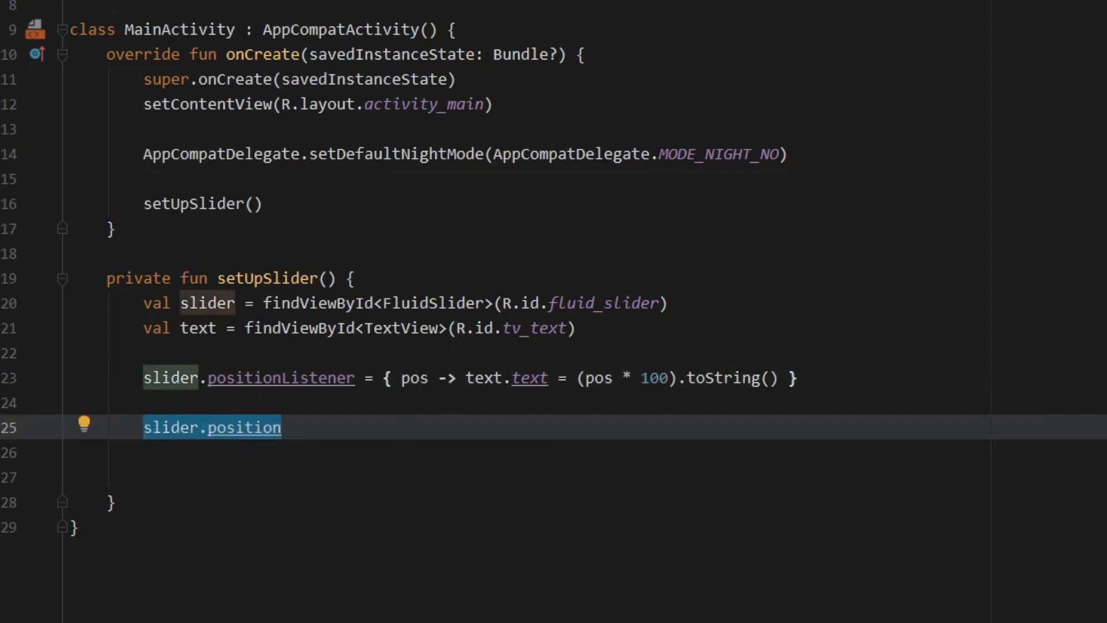
{"action": "key", "text": "Delete"}
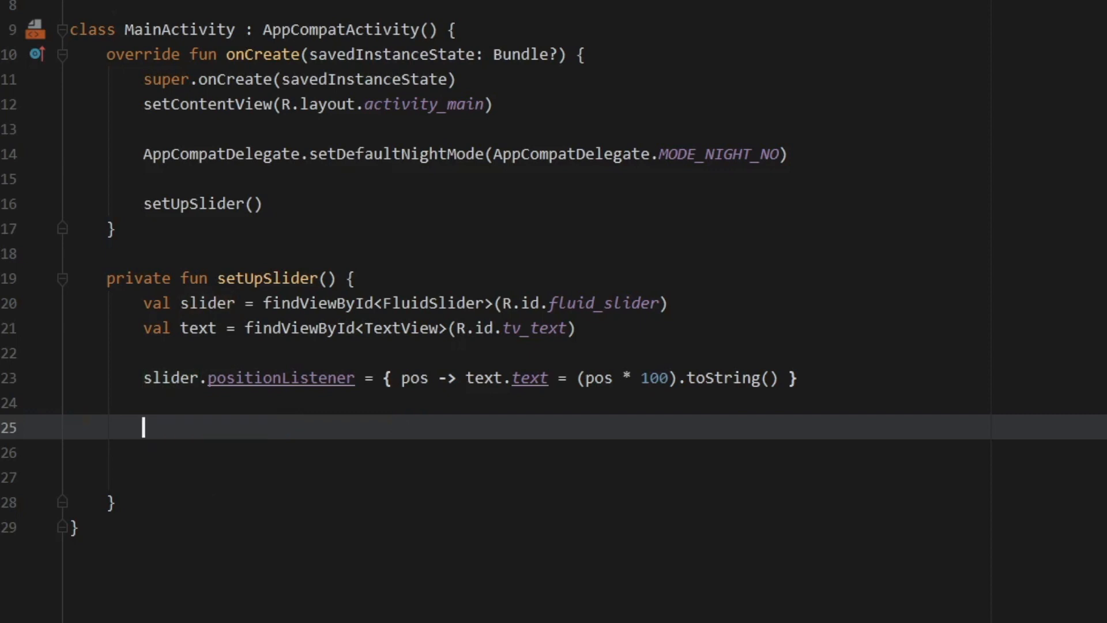
{"action": "type", "text": "slidr"}
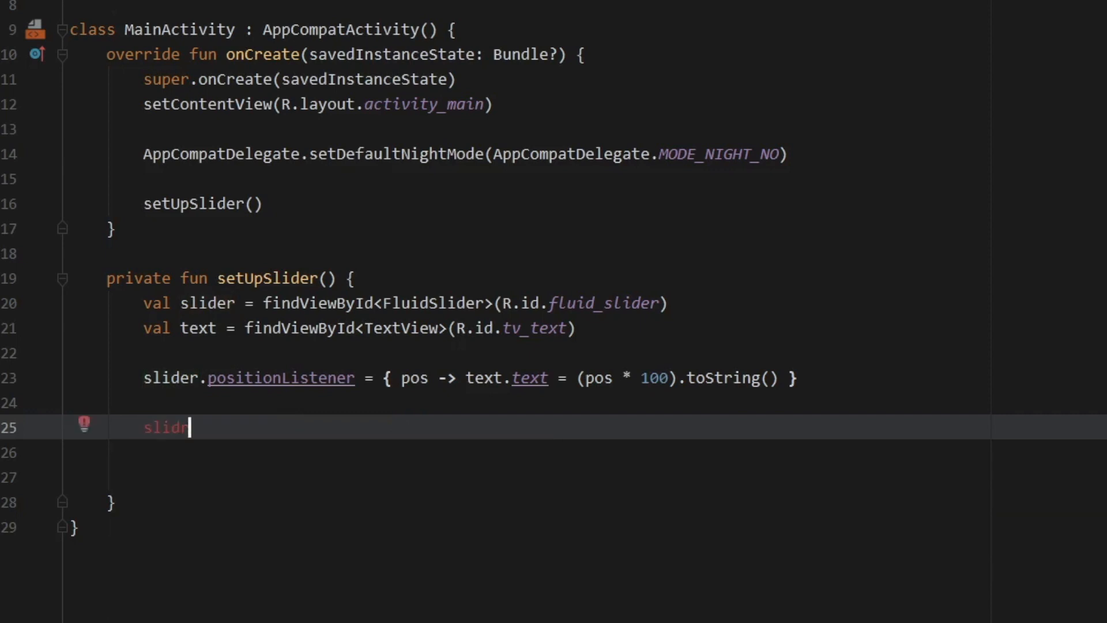
{"action": "type", "text": "er.b"}
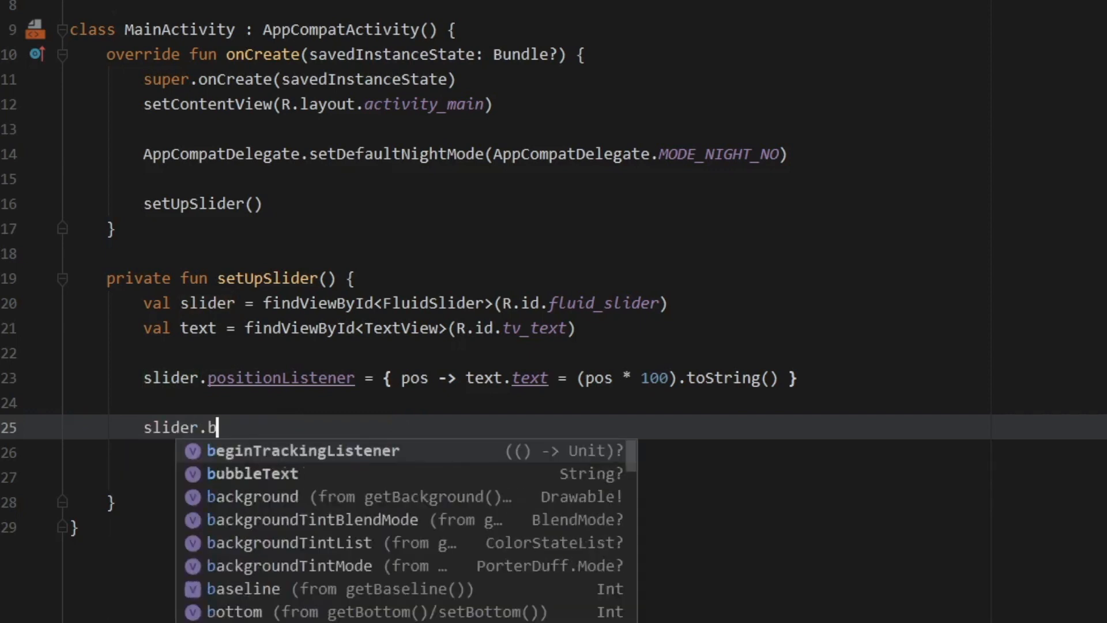
{"action": "left_click", "coordinate": [303, 451]}
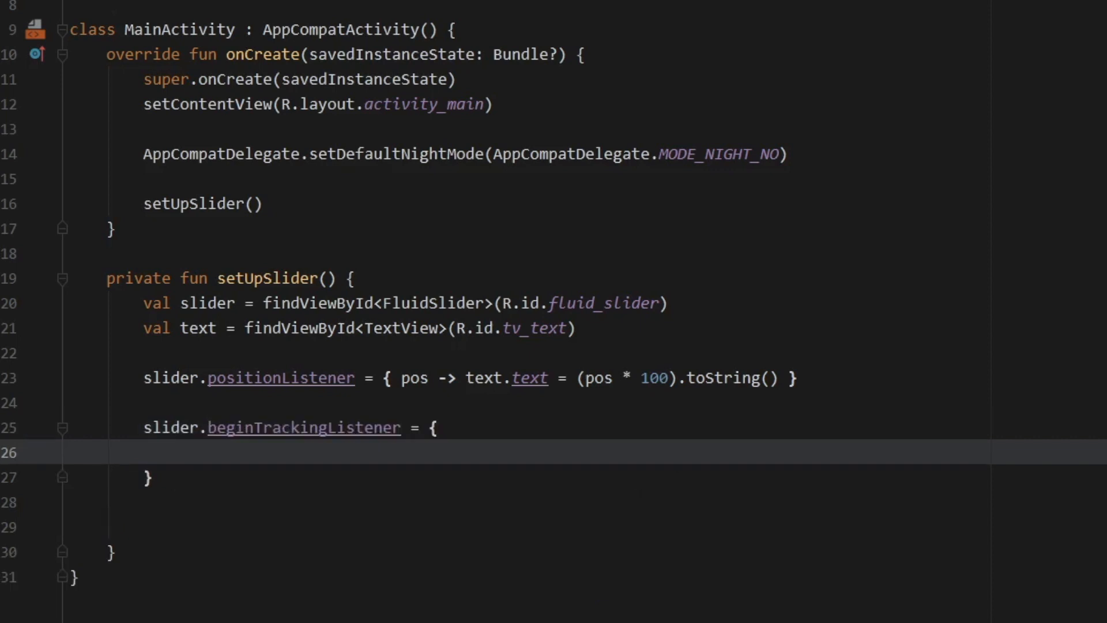
{"action": "type", "text": "Toast.makeText(, \"\", Toast.LENGTH_SHORT).show()"}
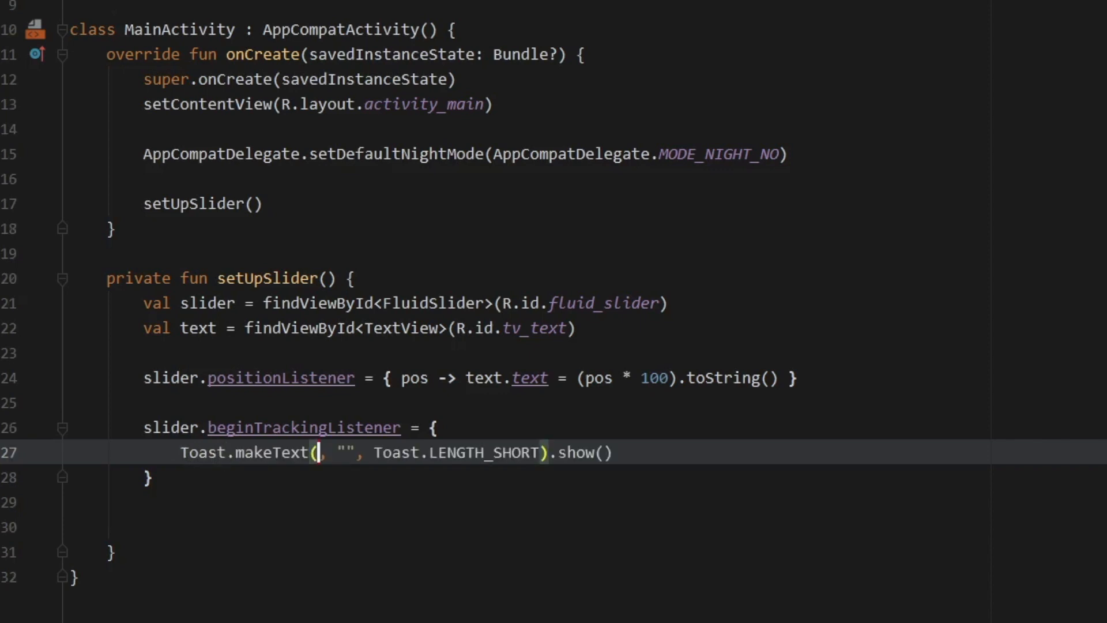
{"action": "type", "text": "applicationContext"}
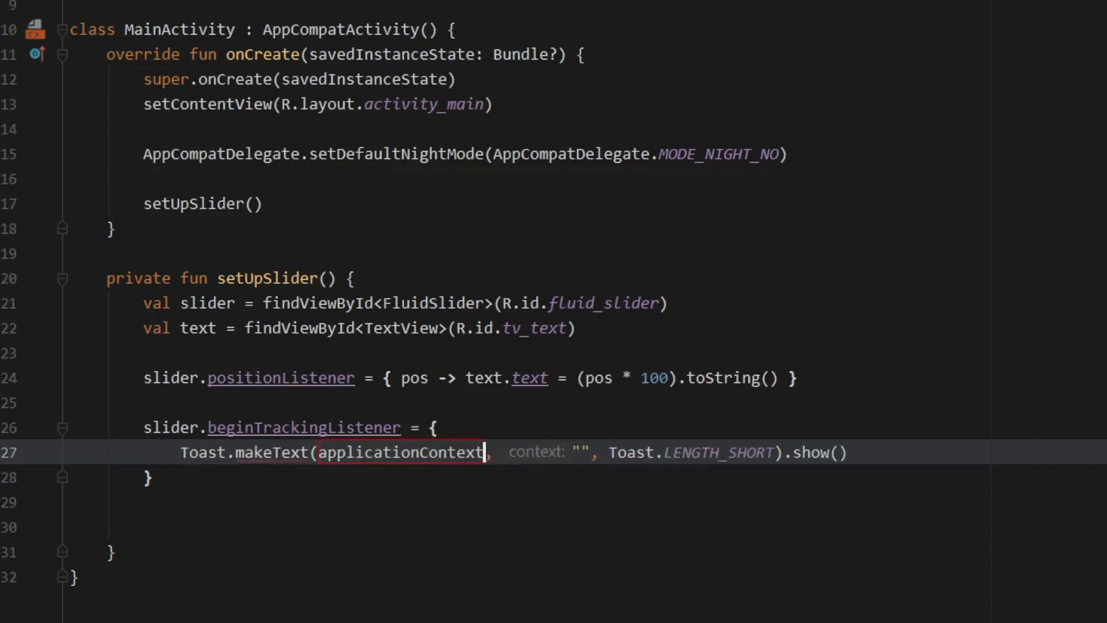
{"action": "type", "text": "S"}
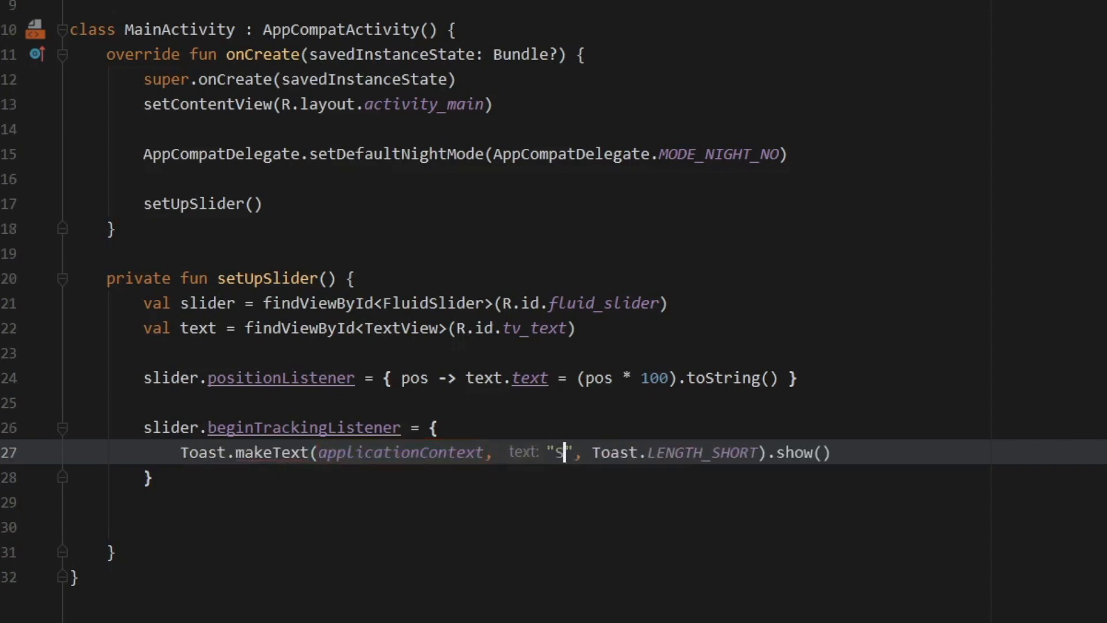
{"action": "type", "text": "tarted tracki"}
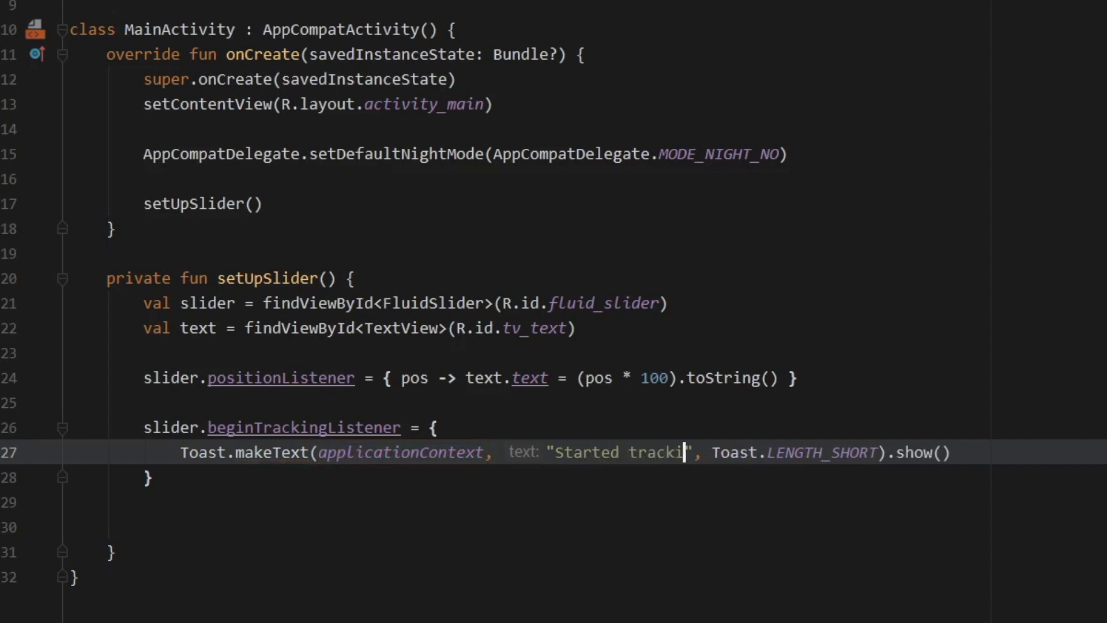
Step: Add slider.endTrackingListener showing an "Ended tracking tracking" toast
{"action": "type", "text": "slider.endTrackingListener ="}
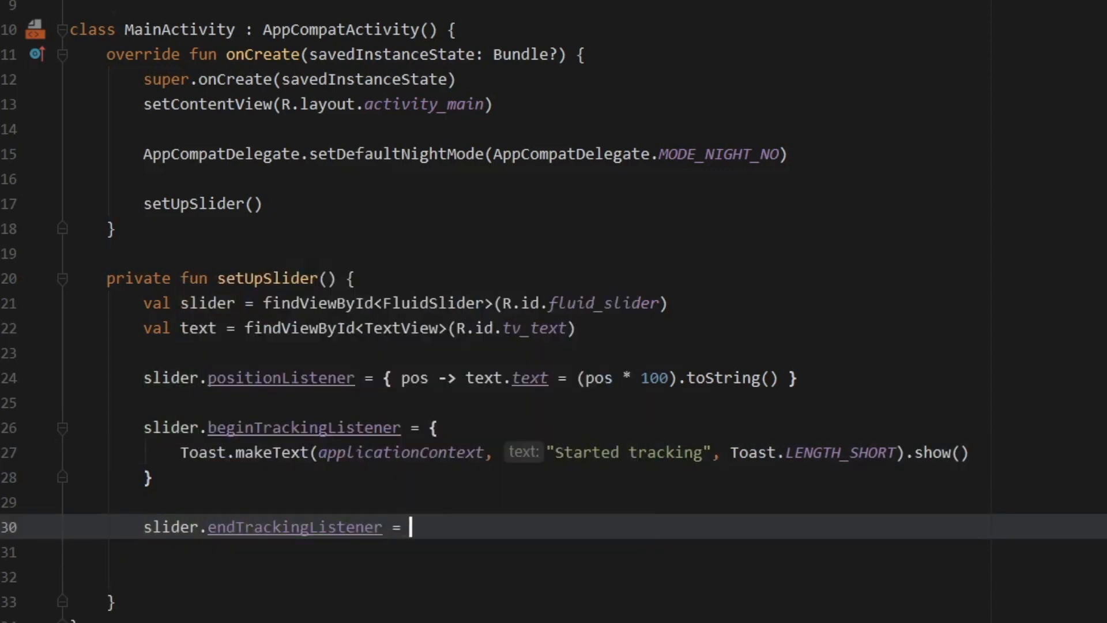
{"action": "type", "text": "{ }"}
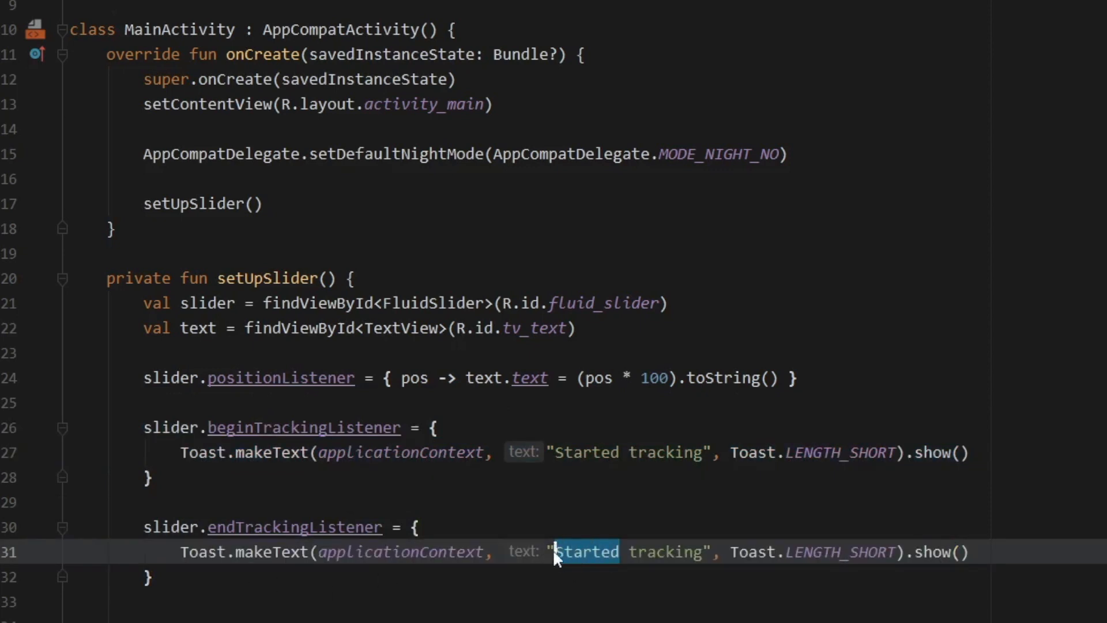
{"action": "type", "text": "Ended tracking"}
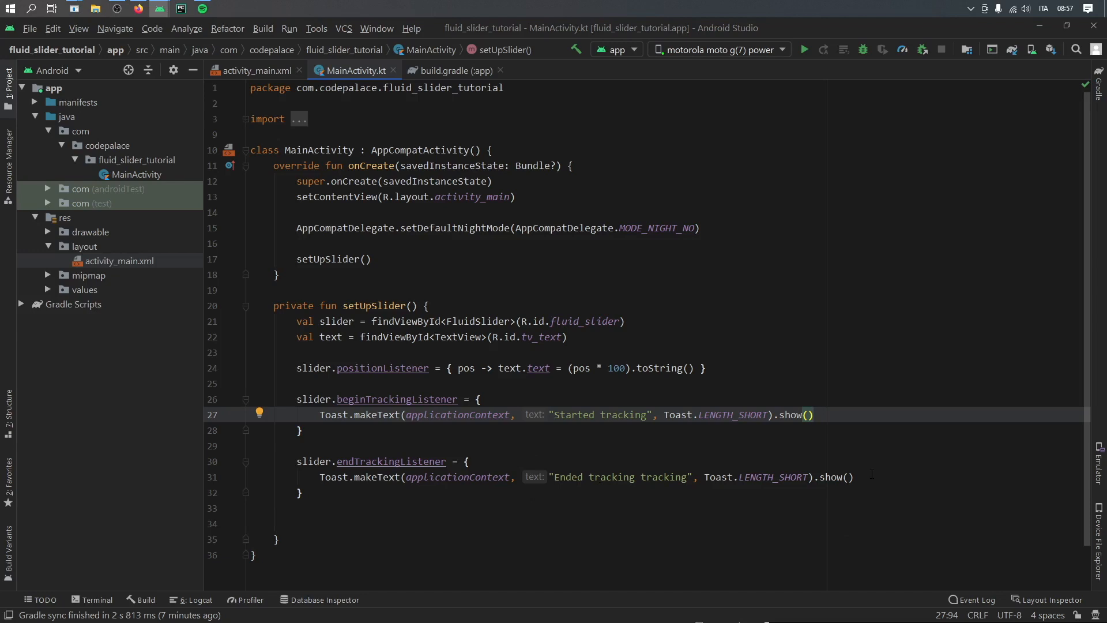
{"action": "mouse_move", "coordinate": [804, 50]}
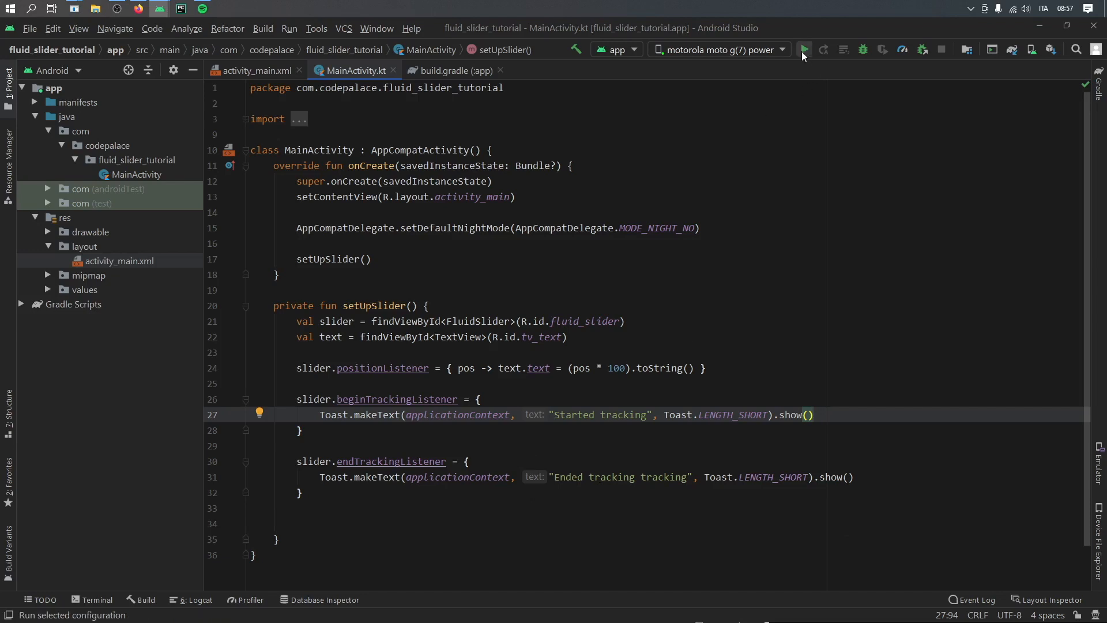
Step: Run the app on the connected motorola moto g(7) power device
{"action": "left_click", "coordinate": [804, 50]}
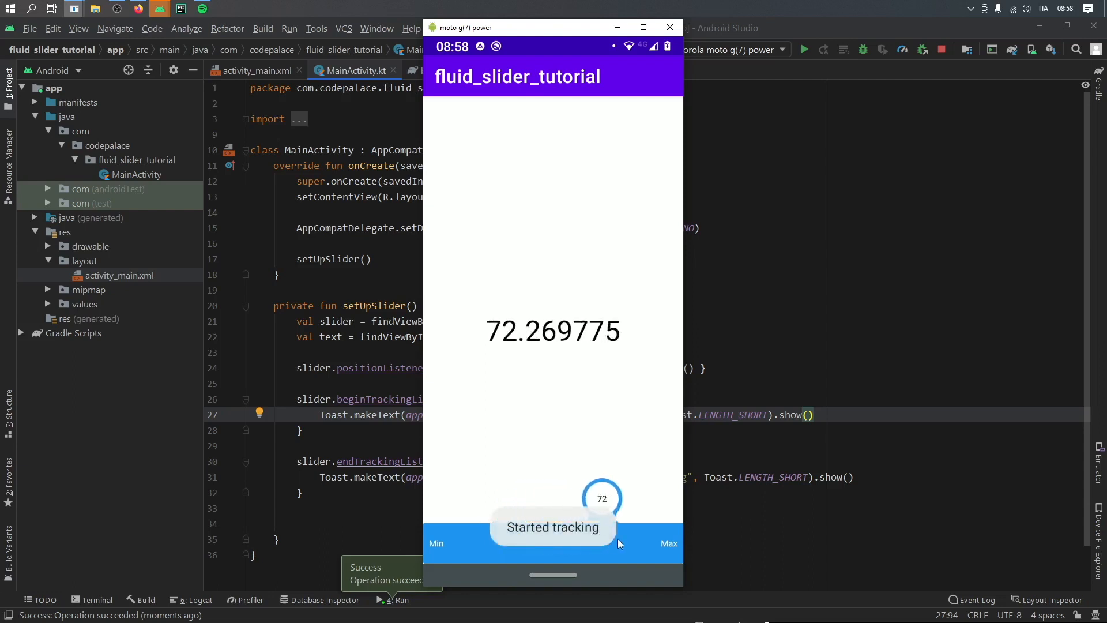
Step: Drag the blue FluidSlider thumb left to read 5.4934473, triggering start and end tracking toasts
{"action": "left_click_drag", "start_coordinate": [602, 498], "coordinate": [461, 498]}
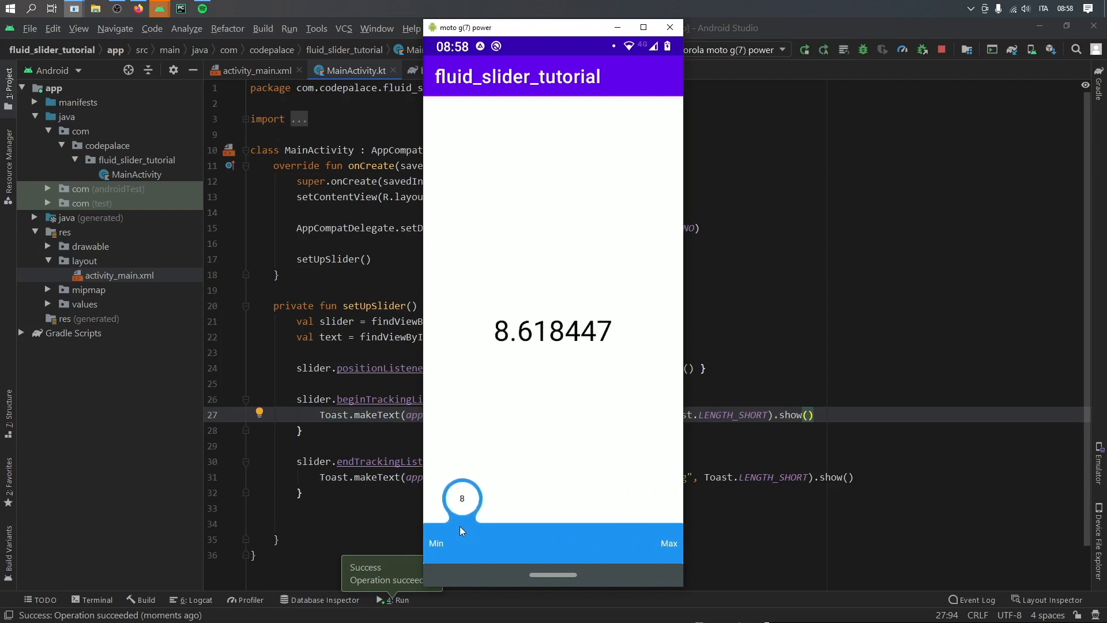
{"action": "left_click_drag", "start_coordinate": [461, 498], "coordinate": [456, 498]}
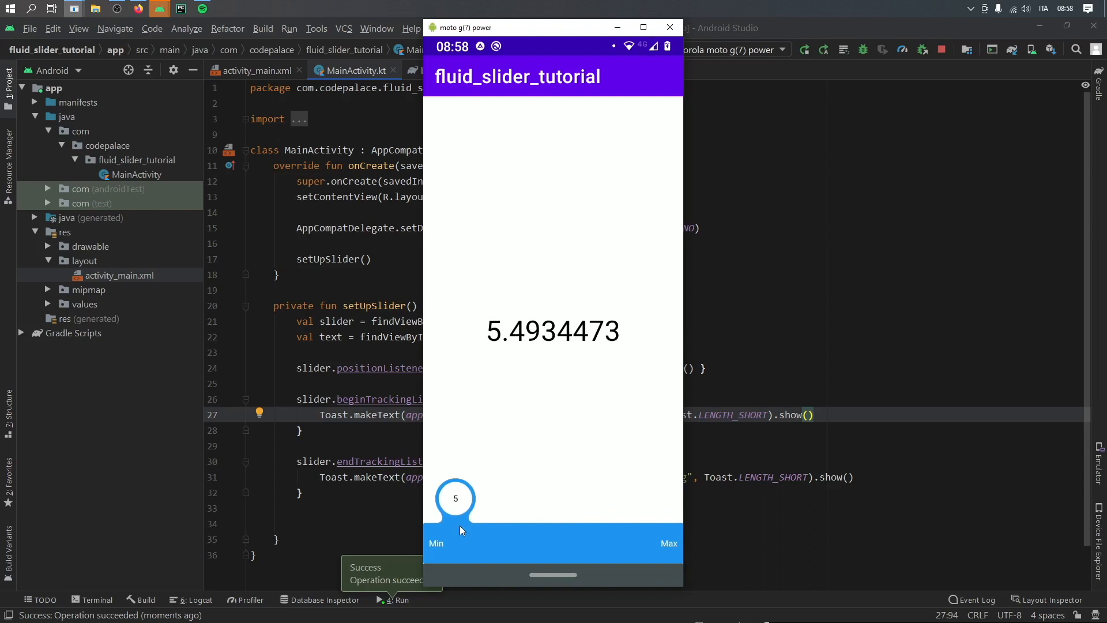
{"action": "left_click_drag", "start_coordinate": [456, 498], "coordinate": [456, 543]}
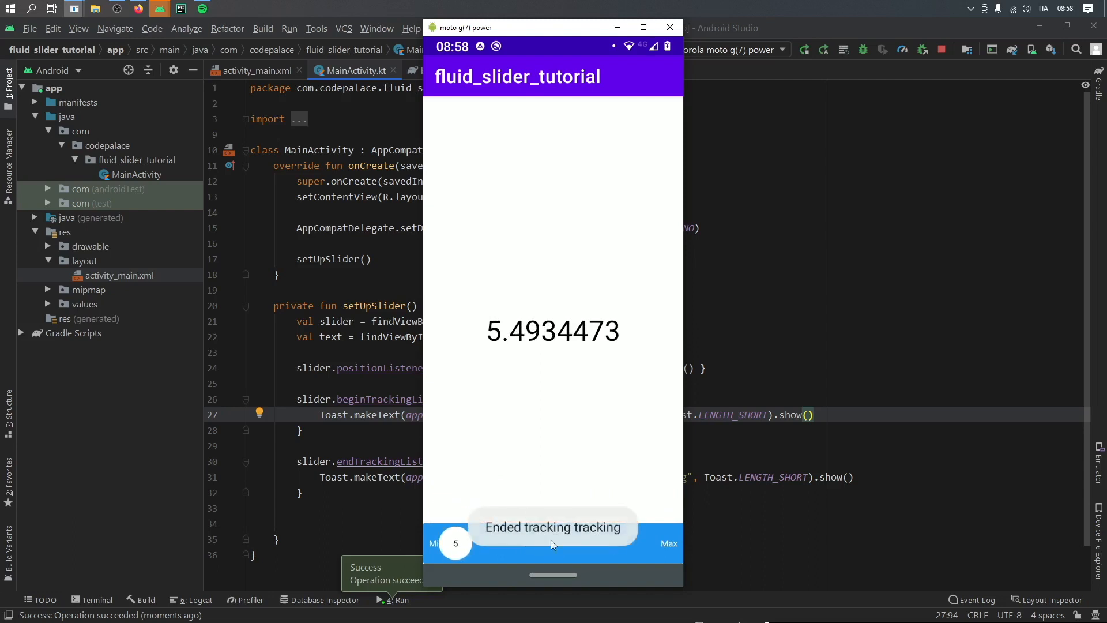